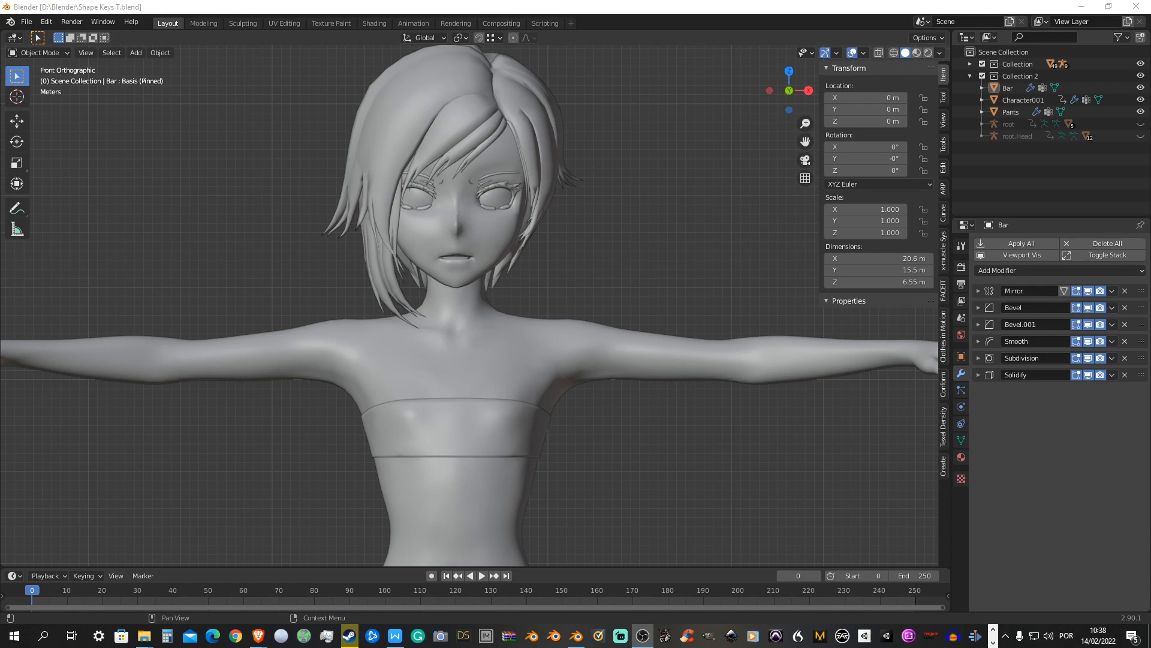
Preview the bar's Mid Boobs, Massive_Boobs, Corrective_Shoulder_L and Corrective_Shoulder_L_Up shape keys in turn
left_click(456, 433)
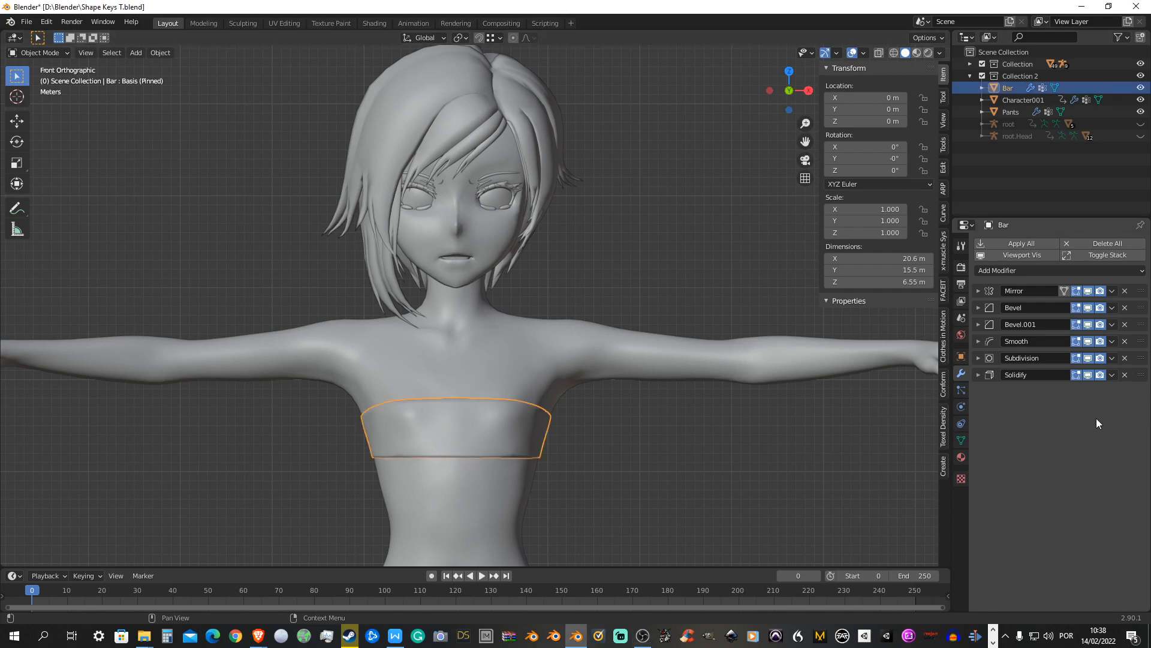
mouse_move(1015, 291)
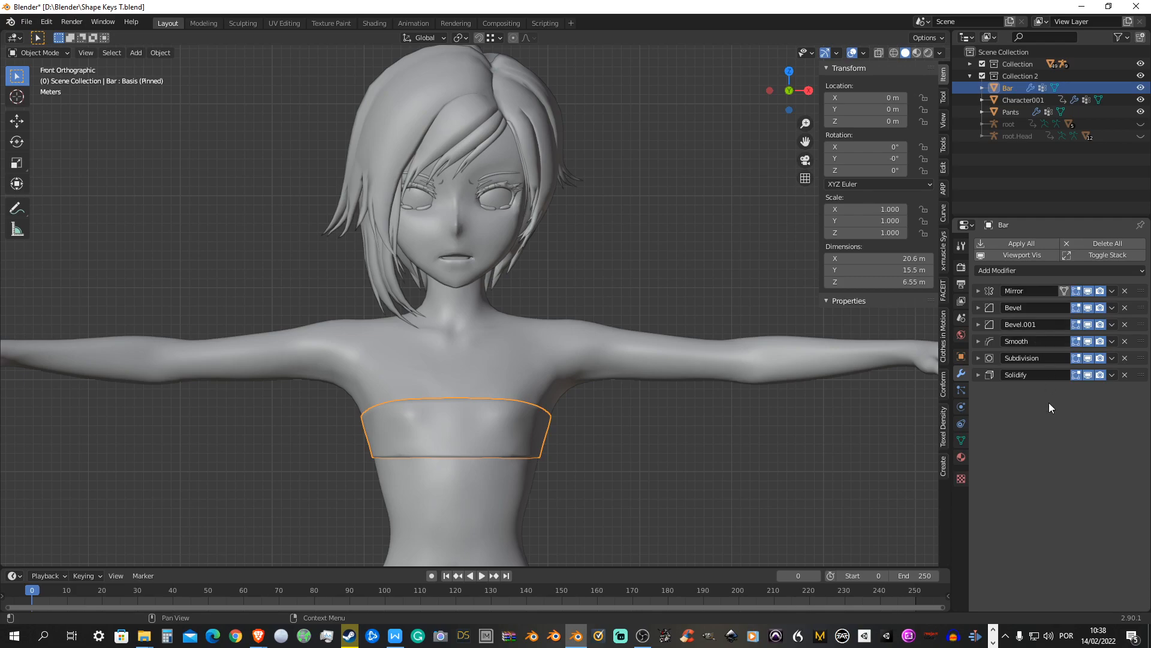
left_click(961, 423)
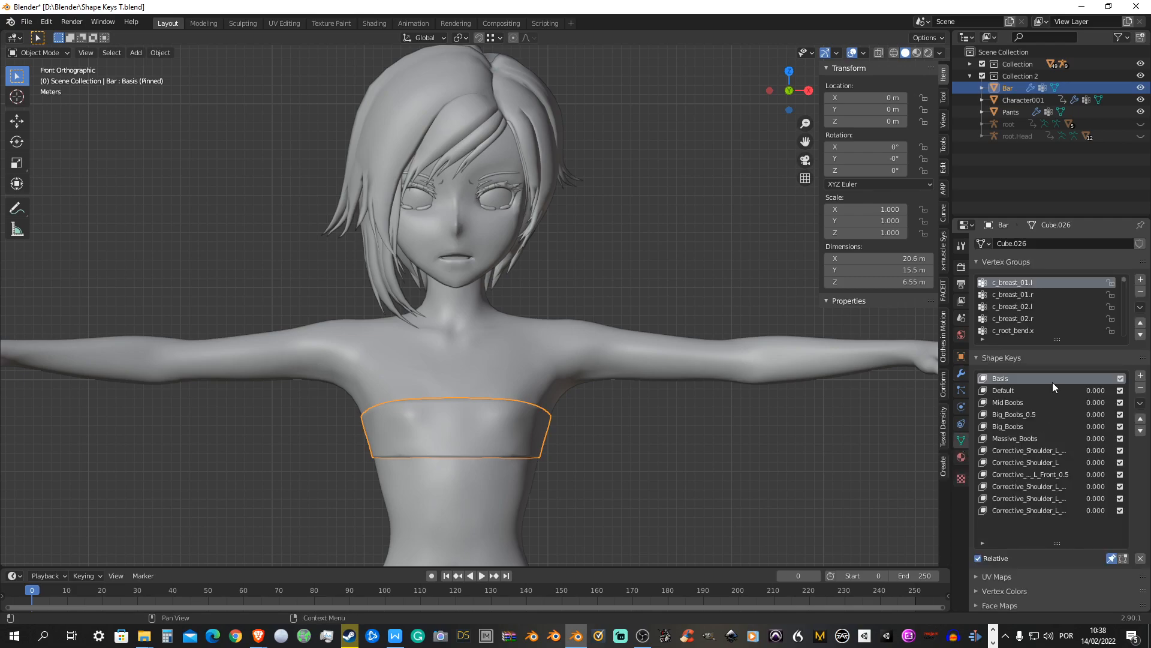
left_click(1007, 402)
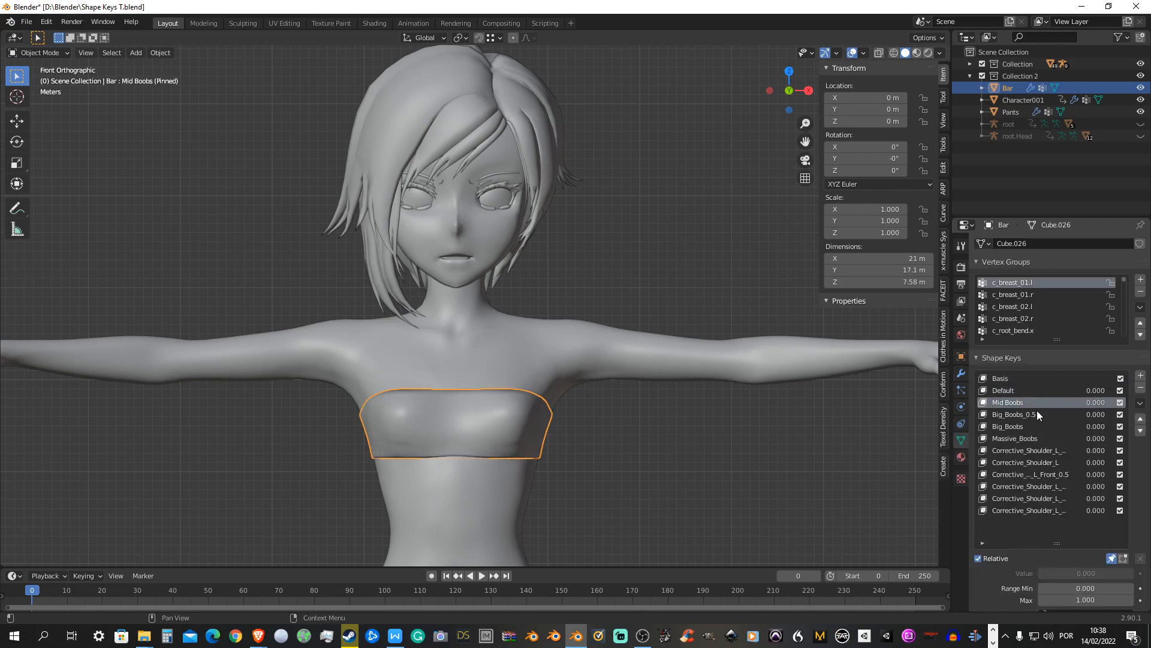
left_click(1014, 439)
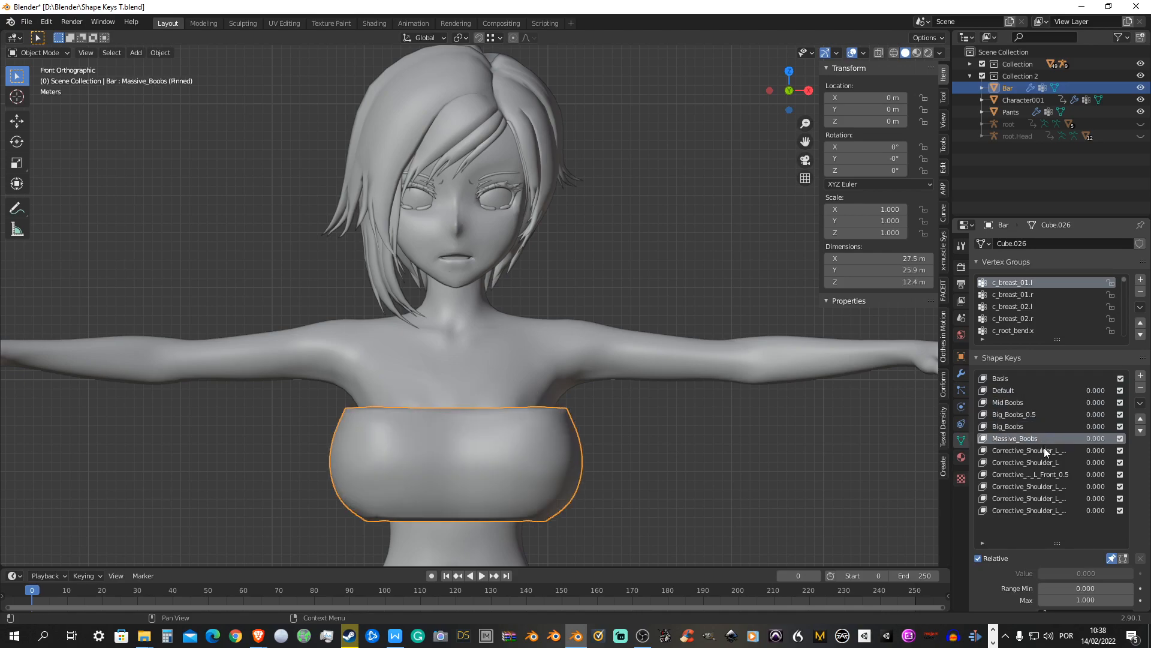
left_click(1024, 461)
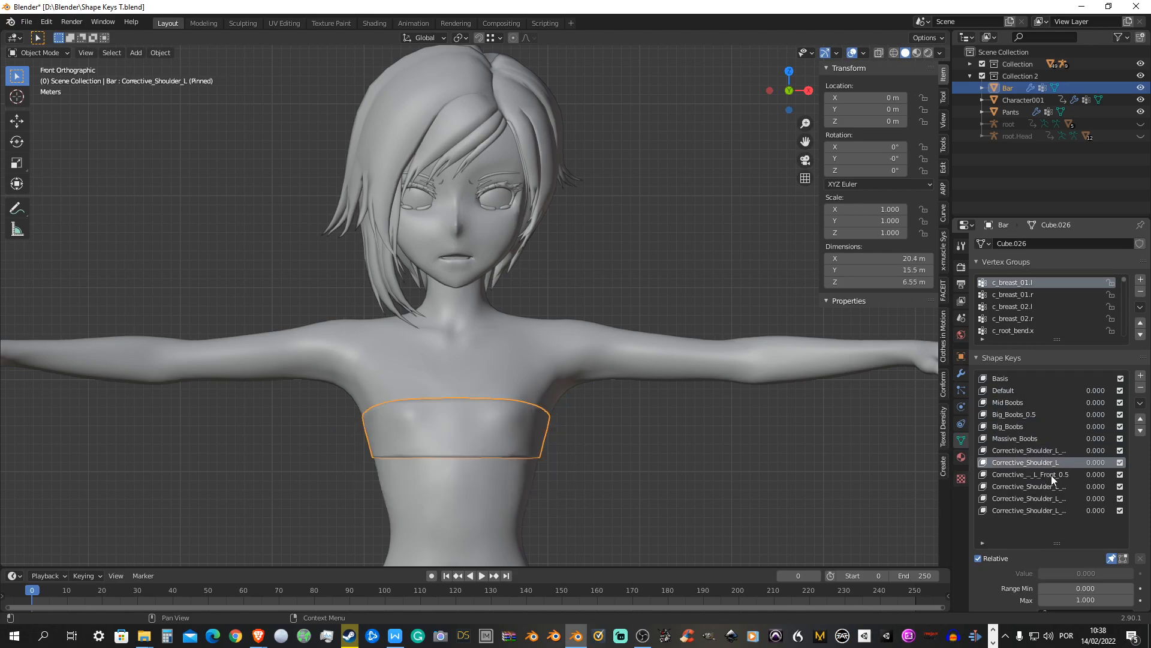
left_click(1028, 510)
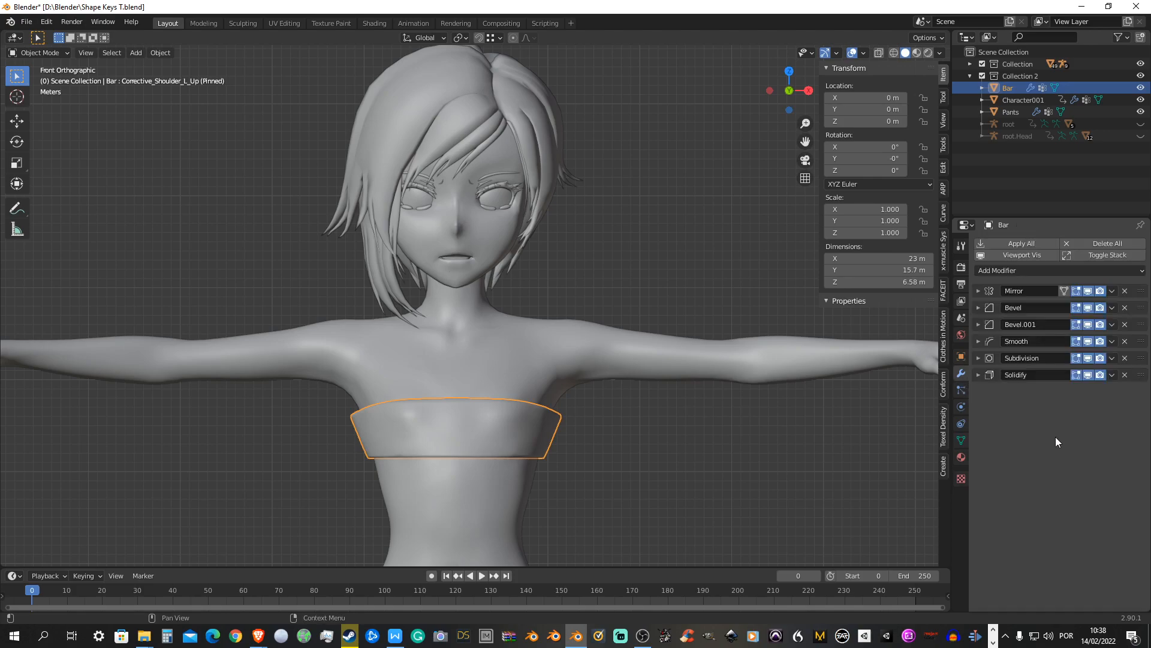
mouse_move(1072, 443)
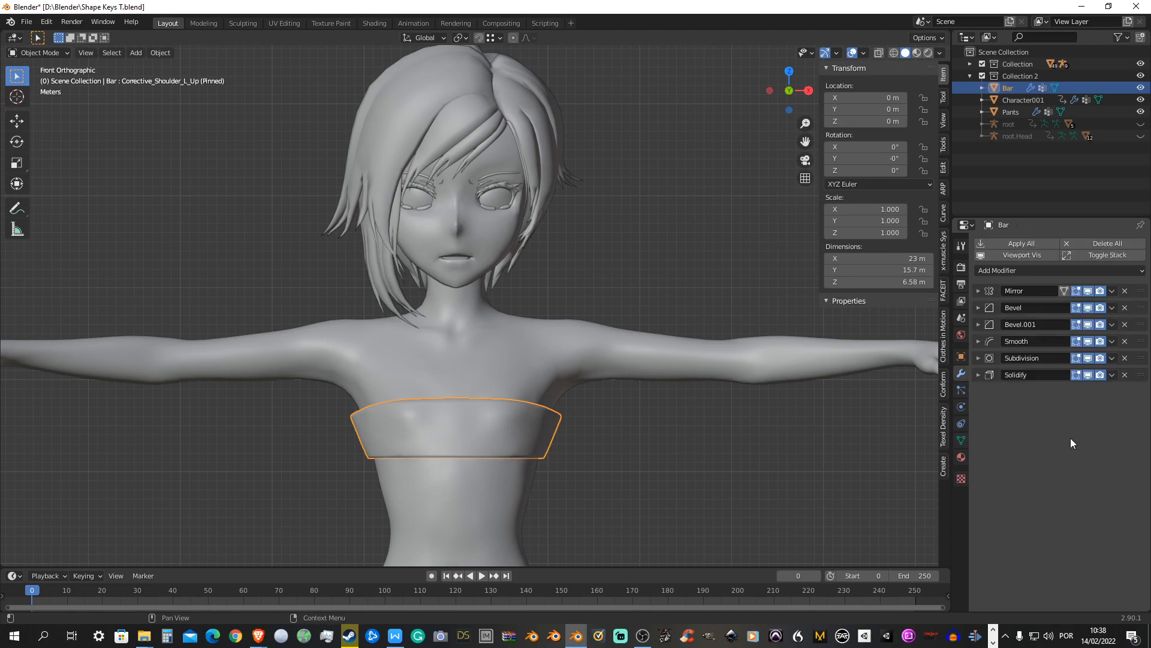
mouse_move(1114, 448)
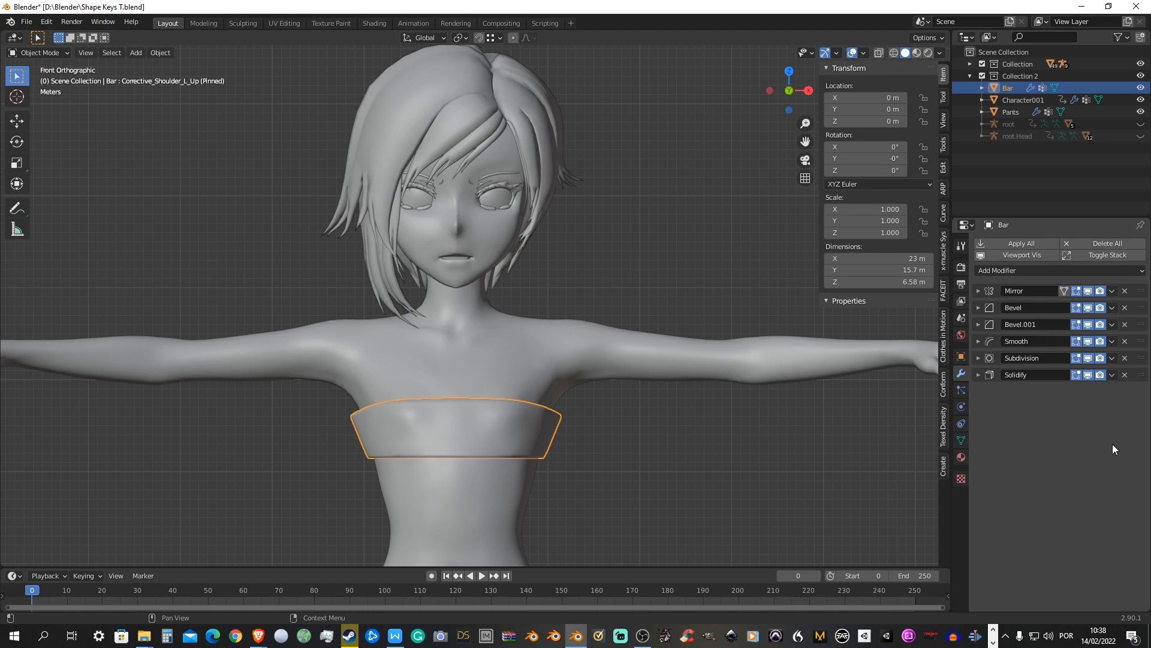
mouse_move(1084, 435)
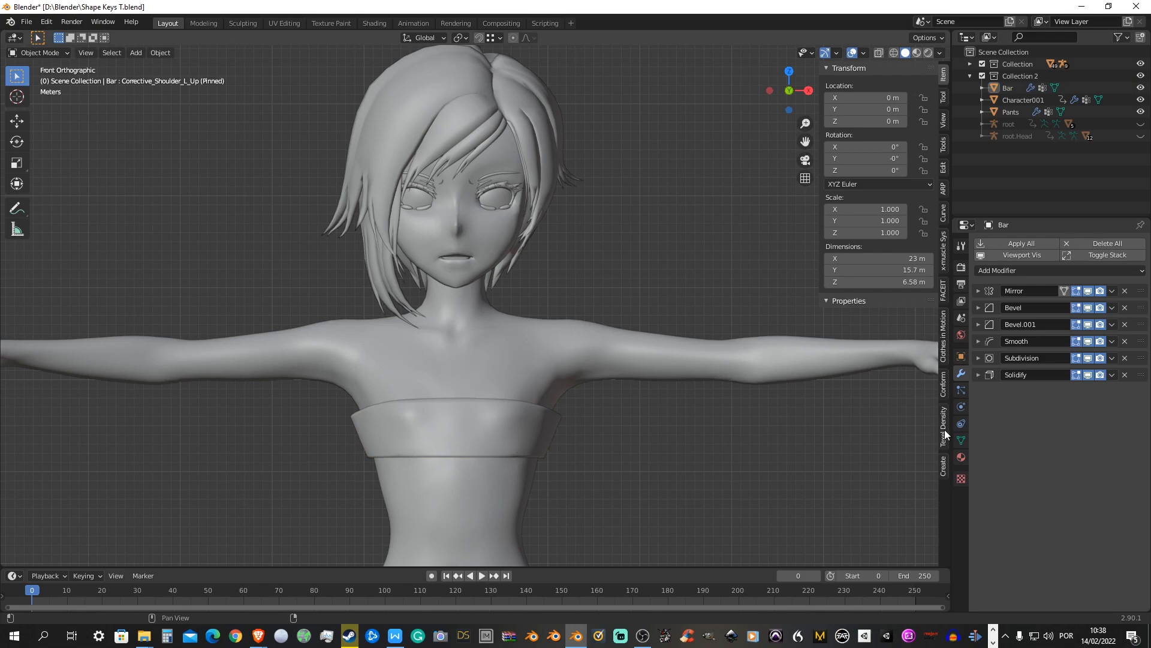
Bring back the bar's shape key list with Basis active
left_click(961, 442)
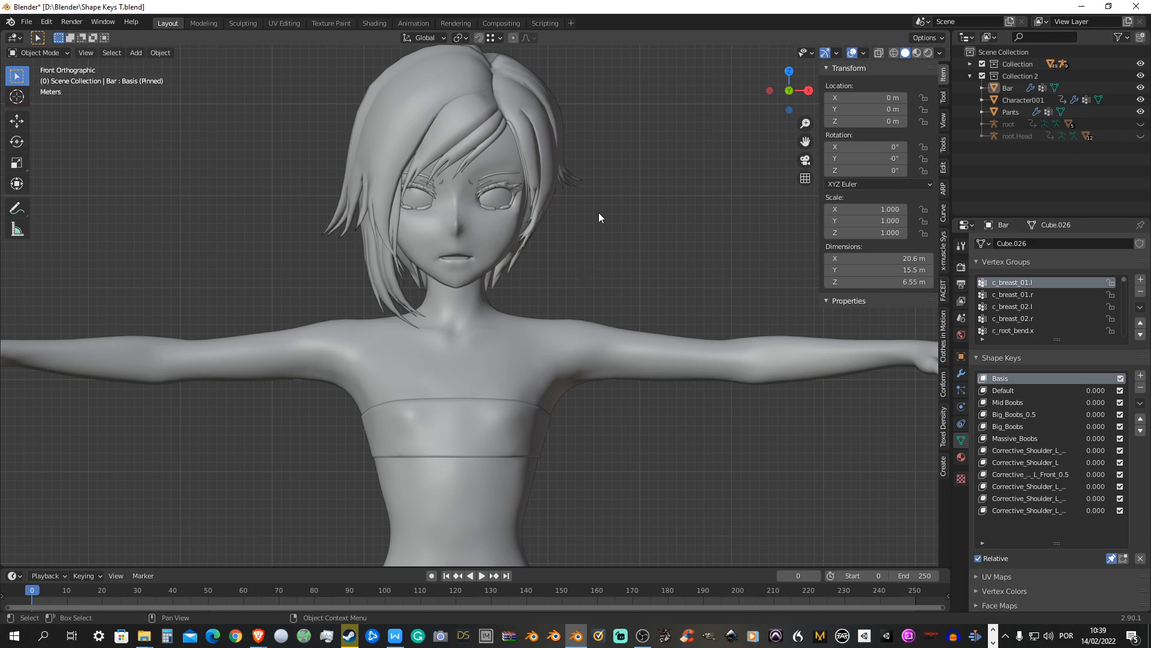
mouse_move(626, 204)
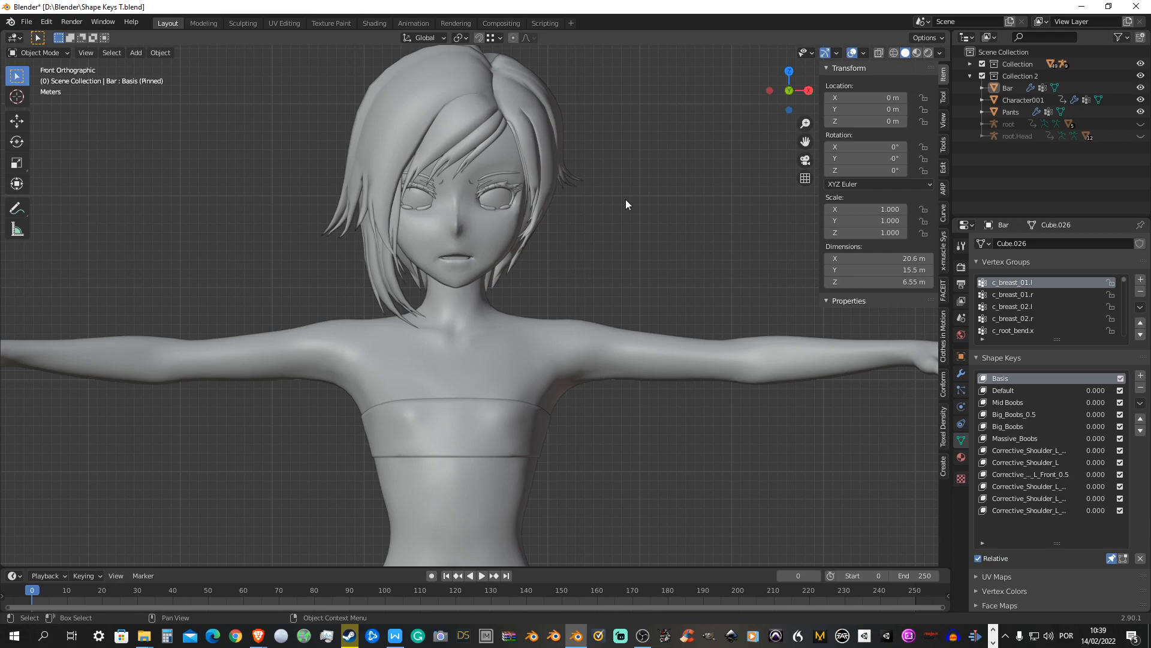
mouse_move(336, 88)
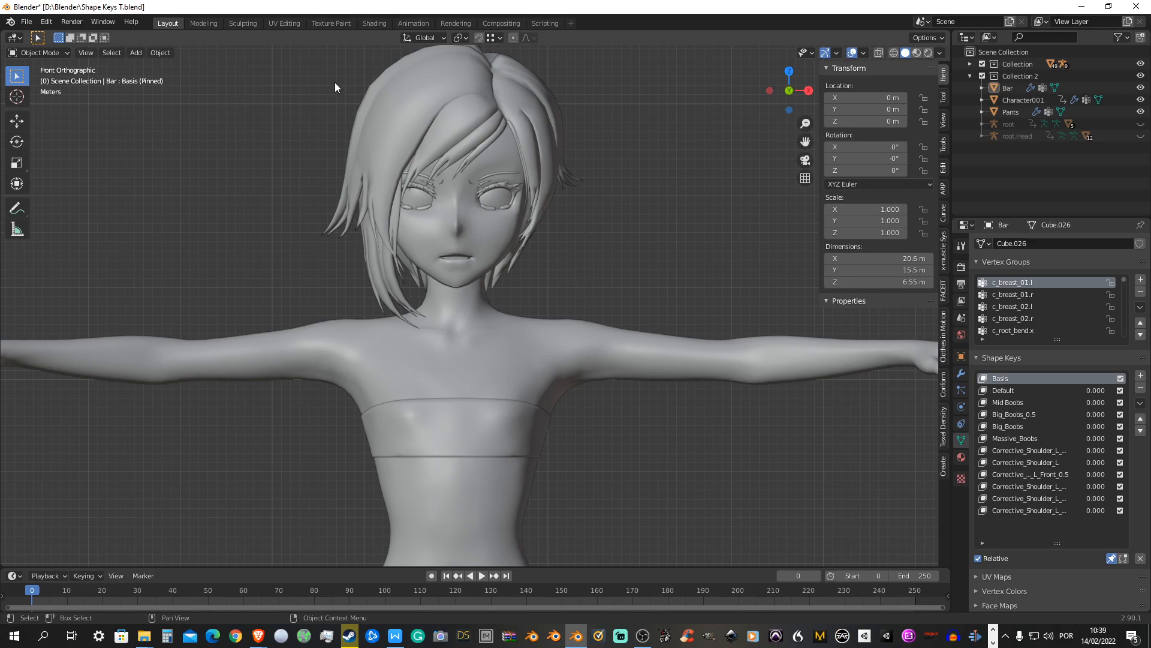
mouse_move(569, 113)
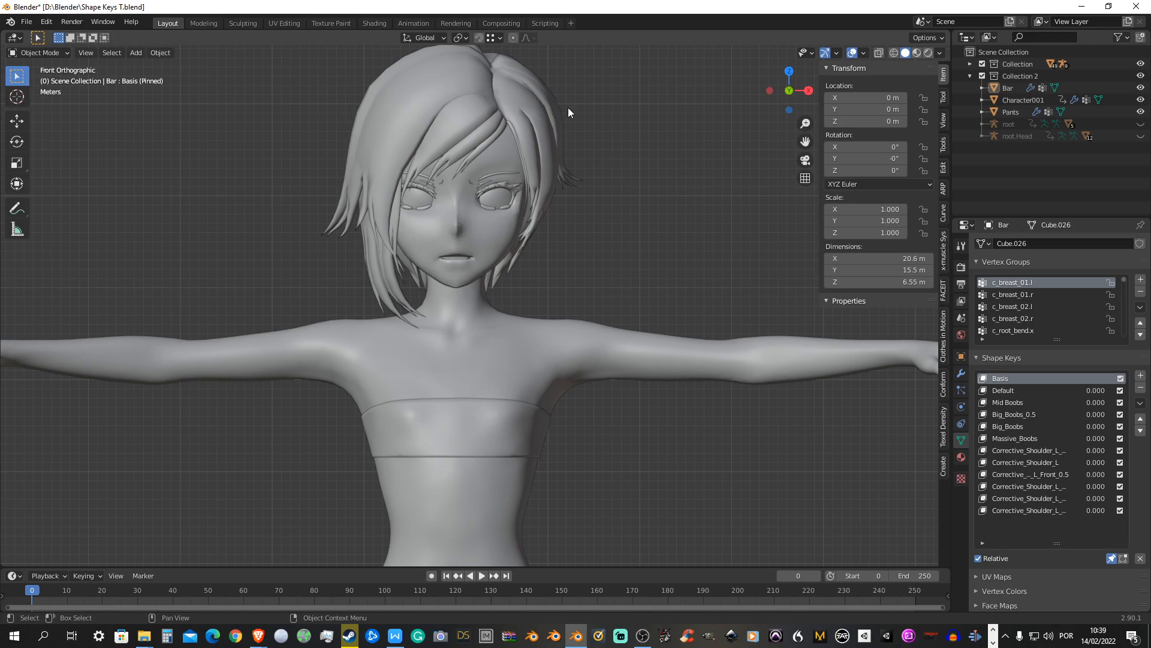
mouse_move(578, 122)
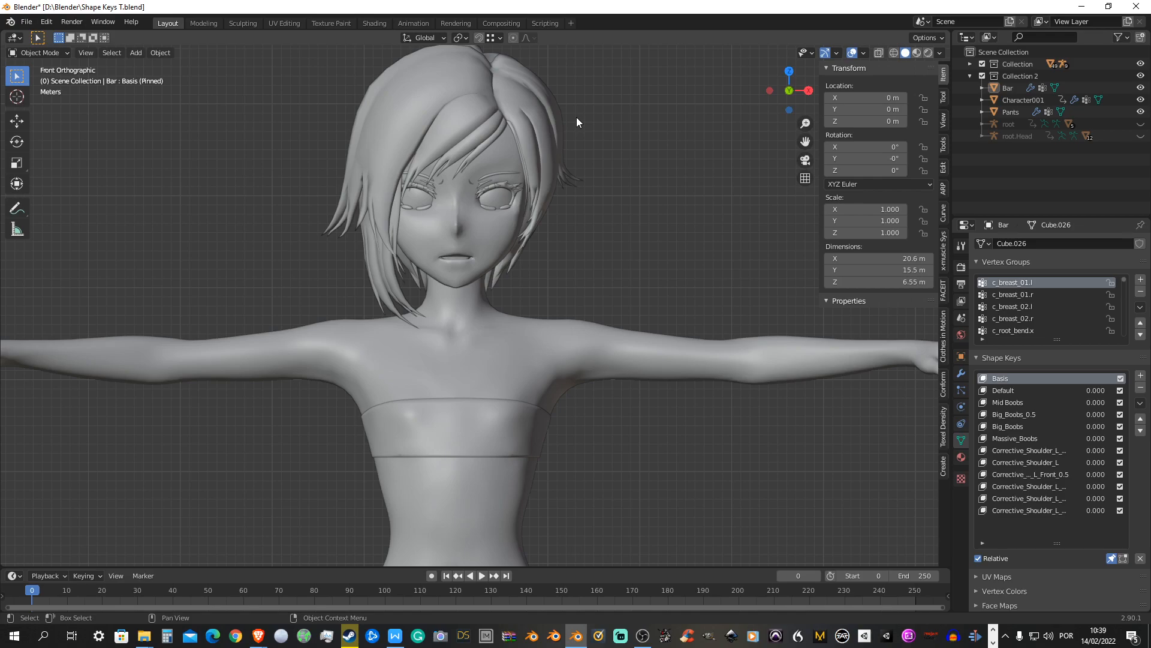
mouse_move(204, 77)
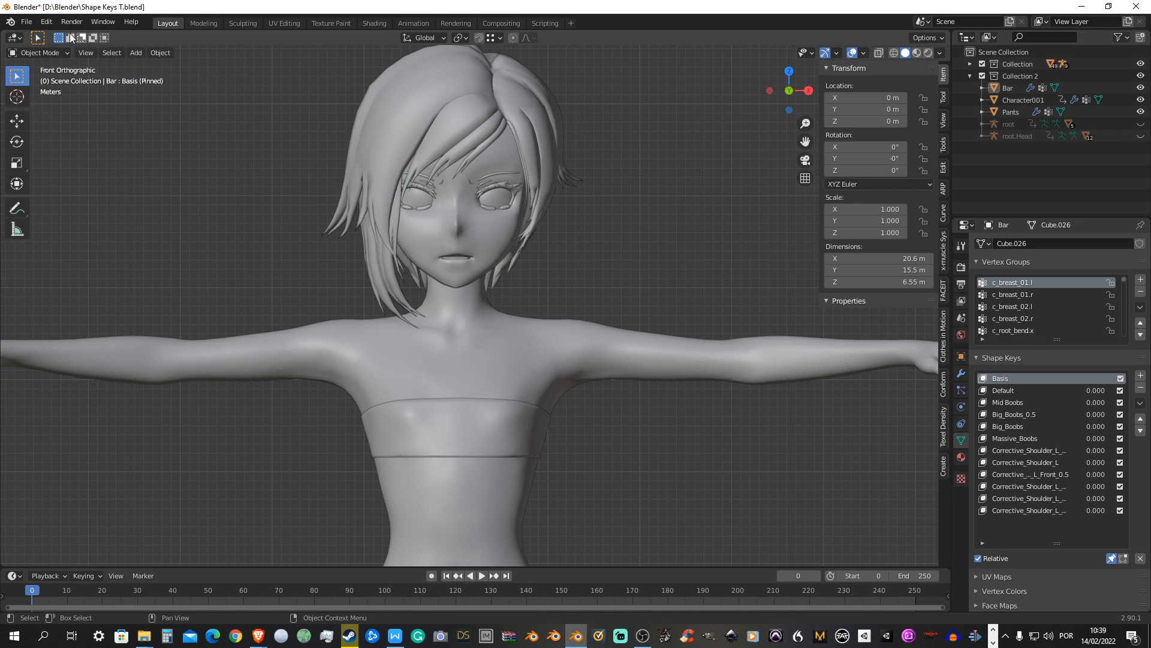
left_click(46, 21)
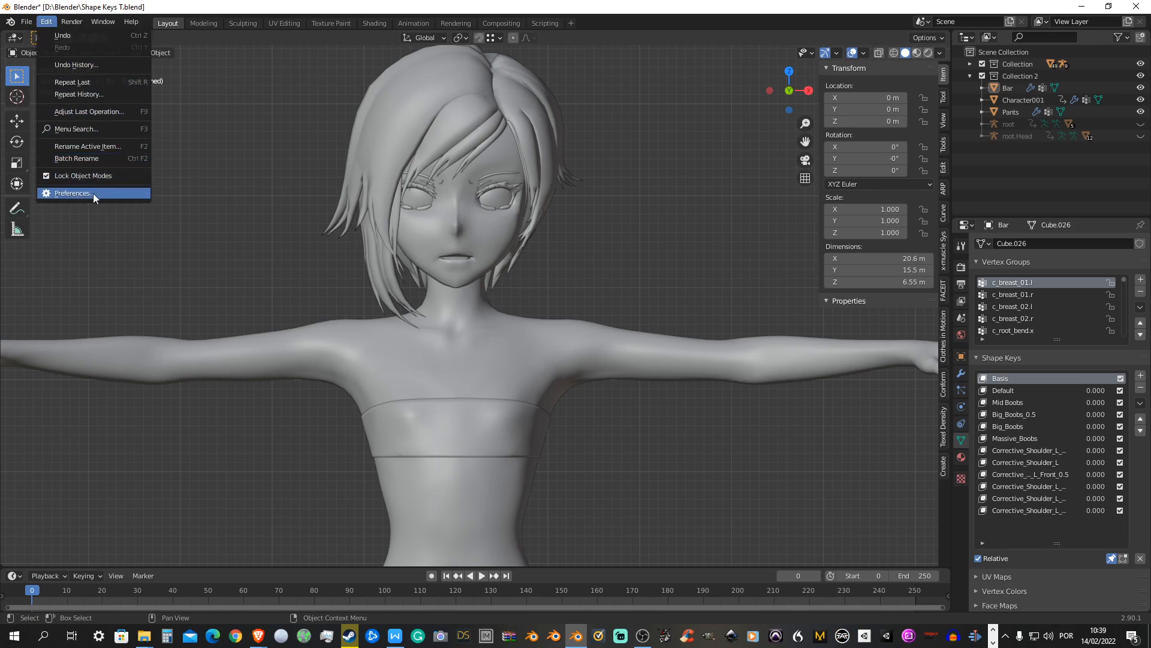
left_click(72, 193)
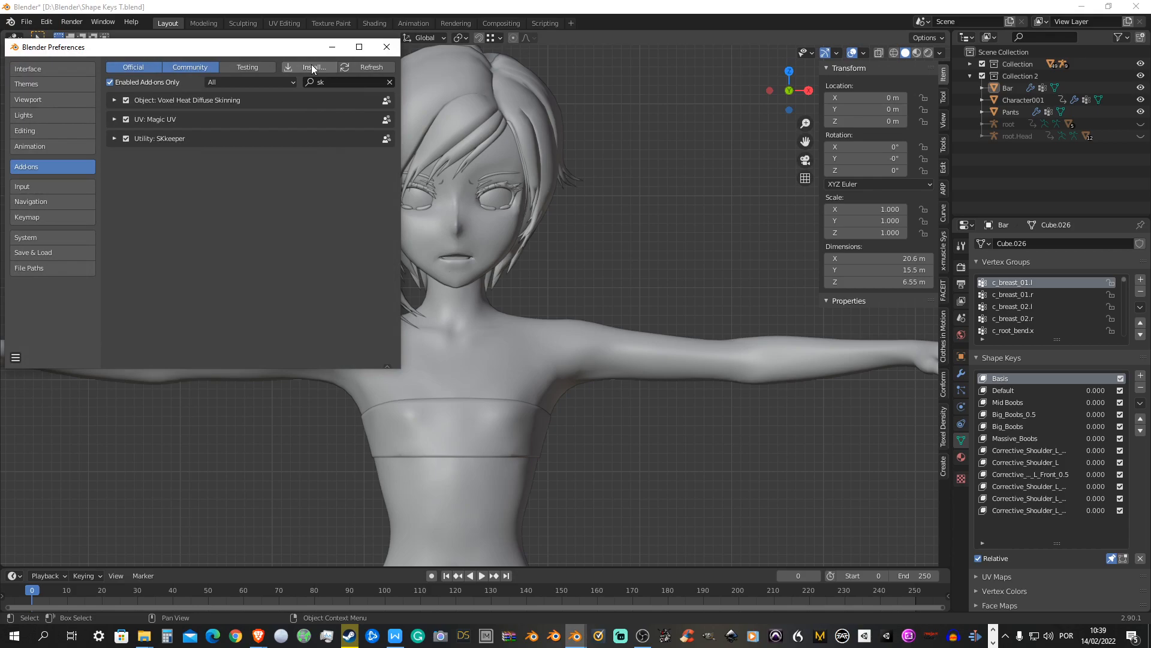
mouse_move(156, 146)
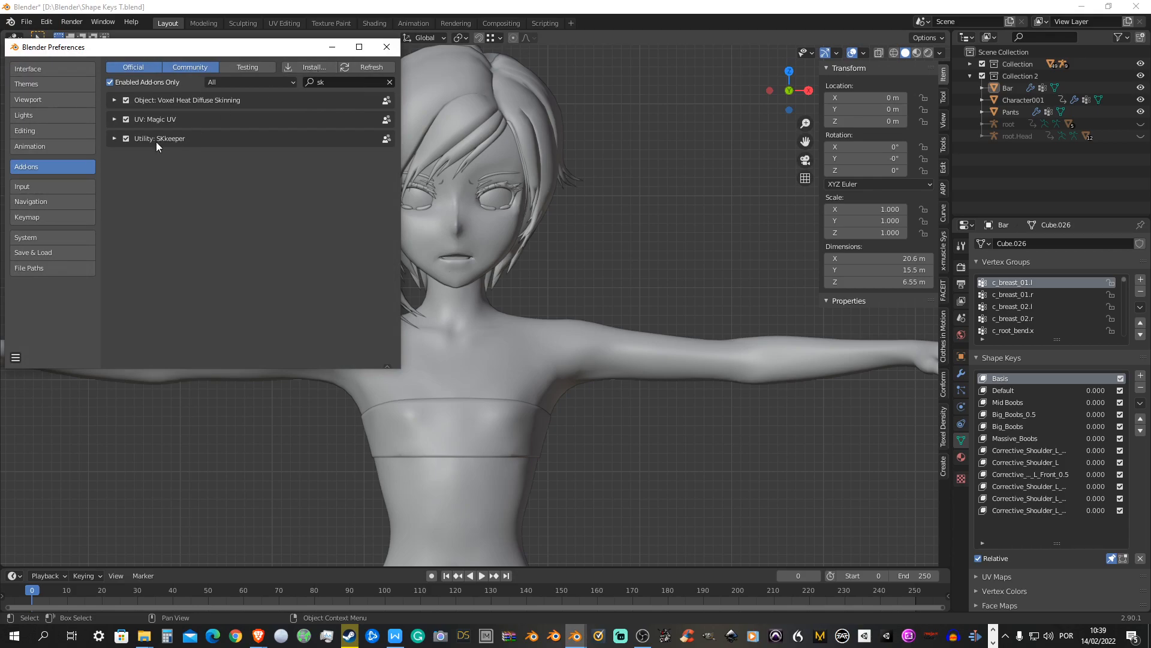
mouse_move(116, 146)
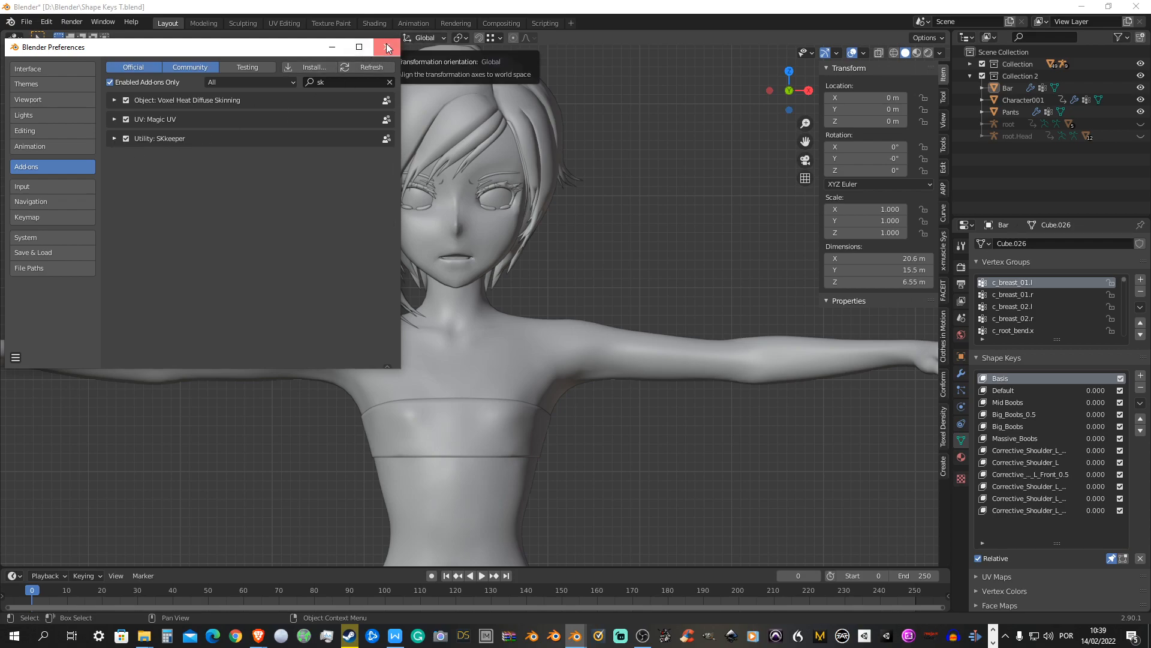
left_click(388, 47)
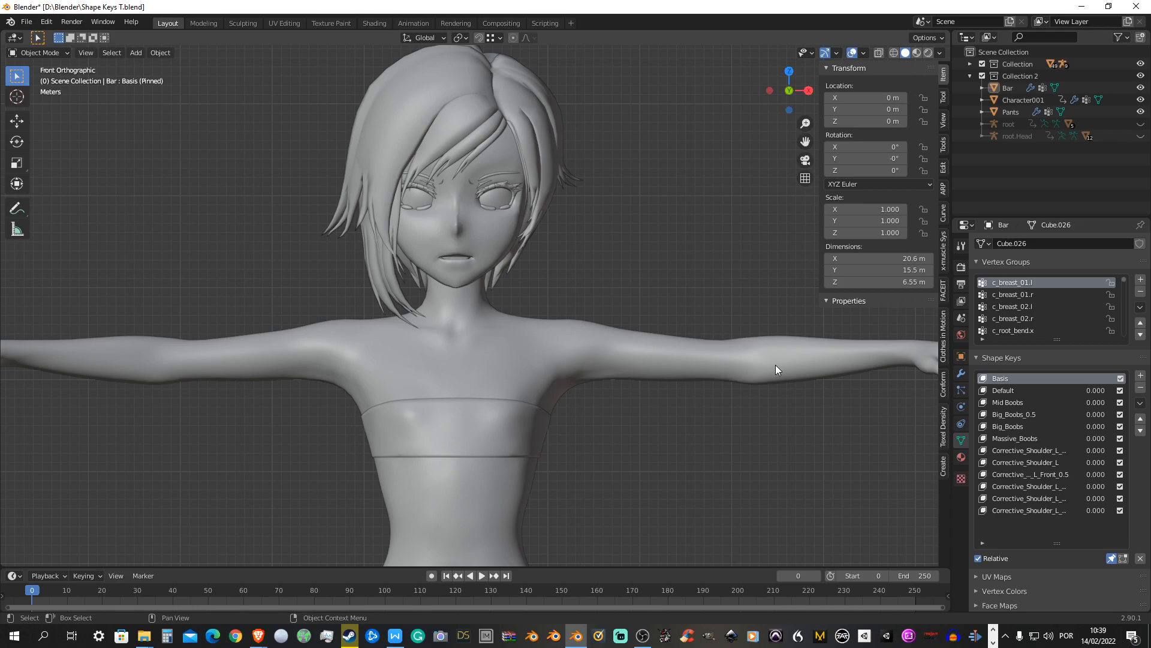
mouse_move(781, 368)
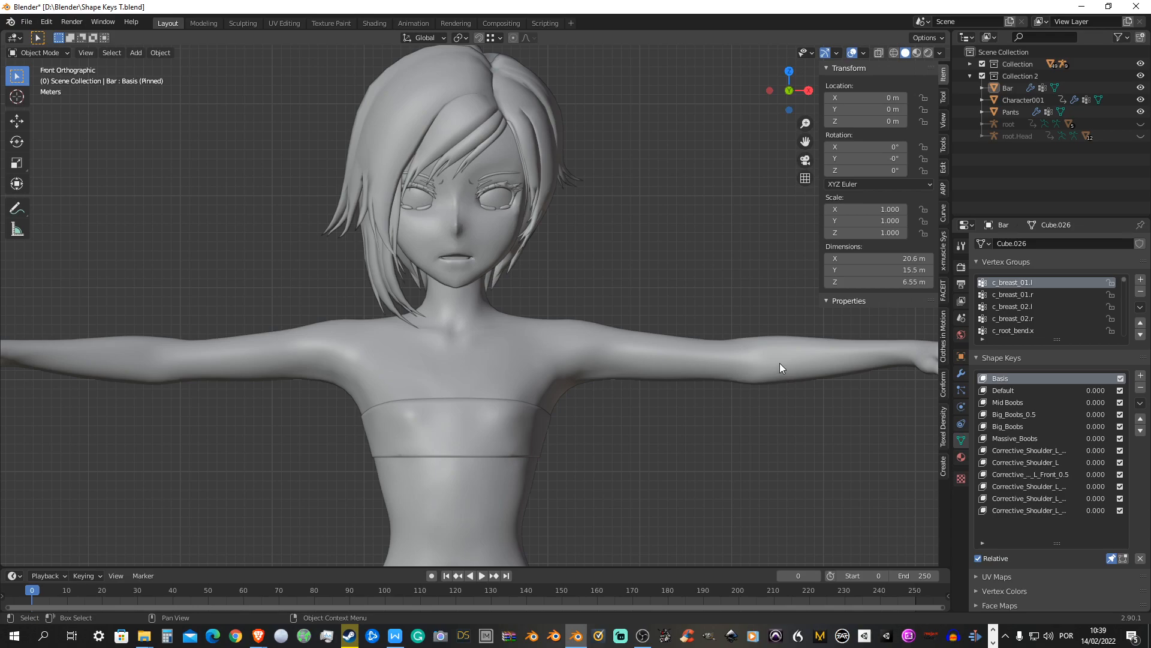
mouse_move(938, 316)
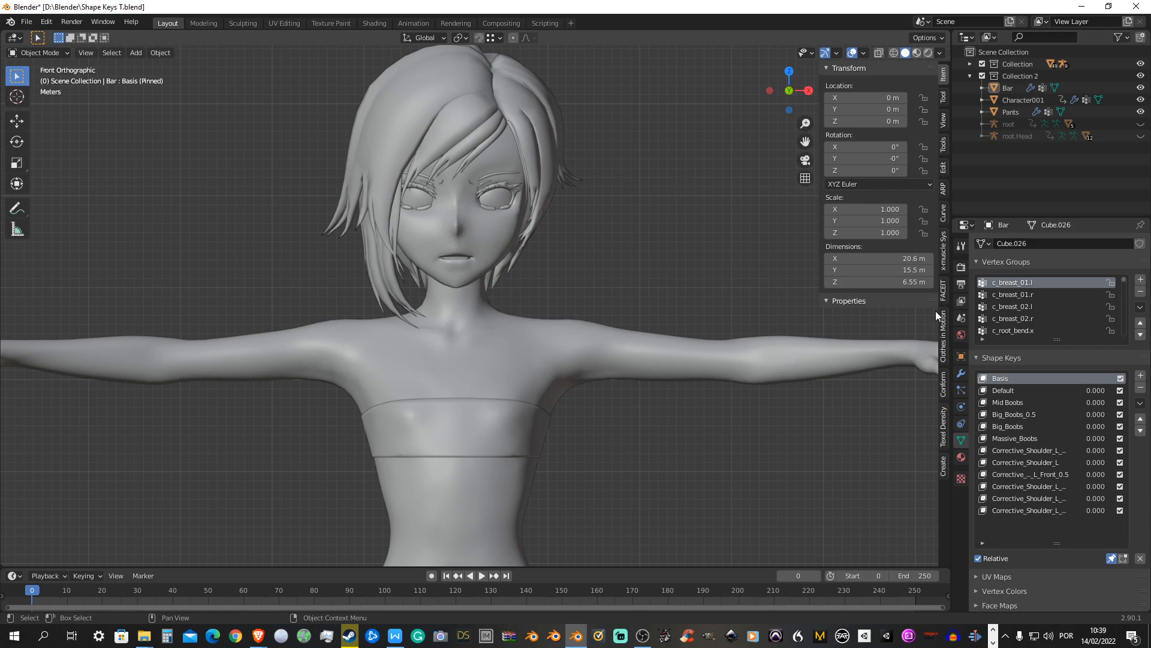
Select the chest bar and list its object commands including the keep-shapekeys apply options
left_click(960, 374)
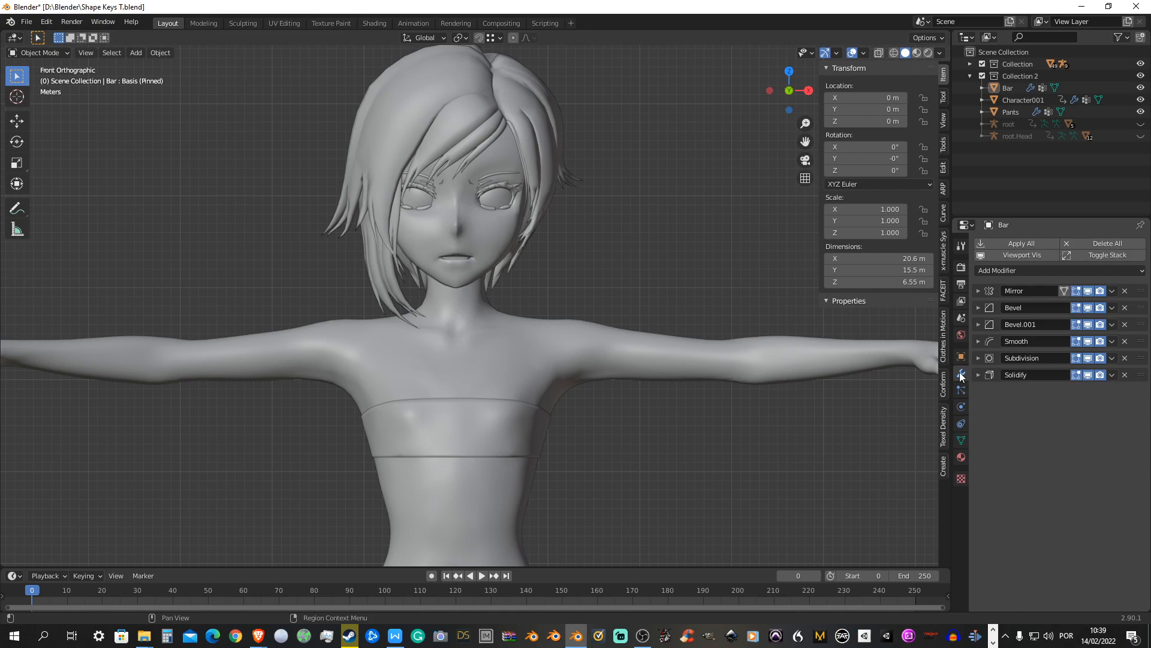
mouse_move(769, 463)
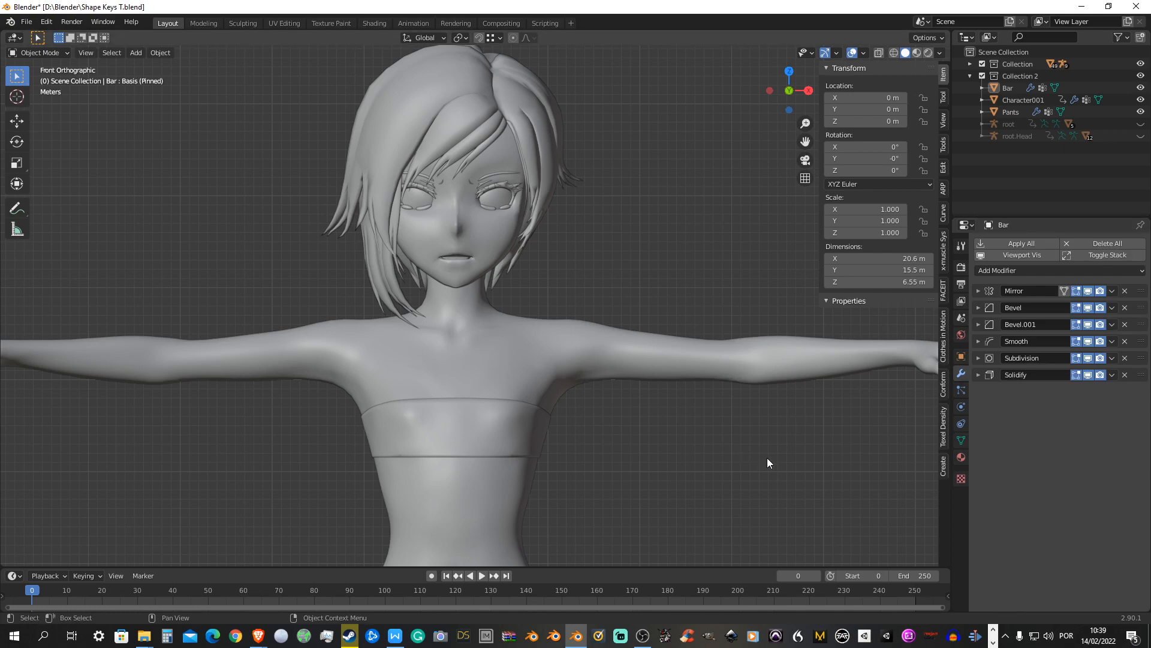
left_click(456, 418)
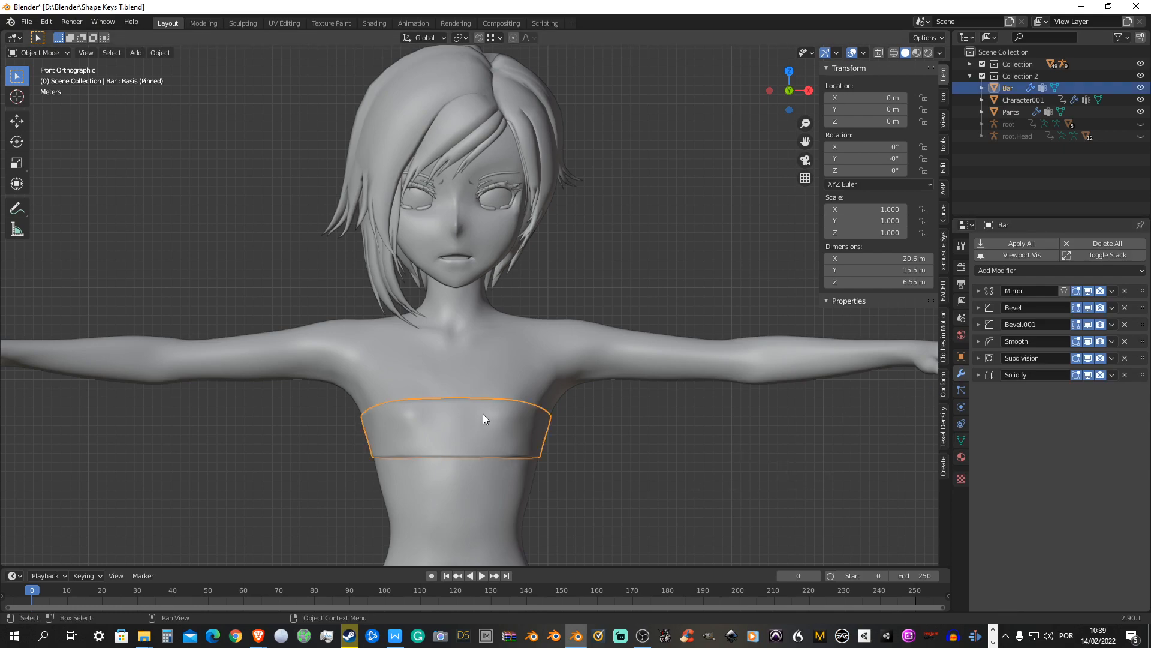
mouse_move(747, 445)
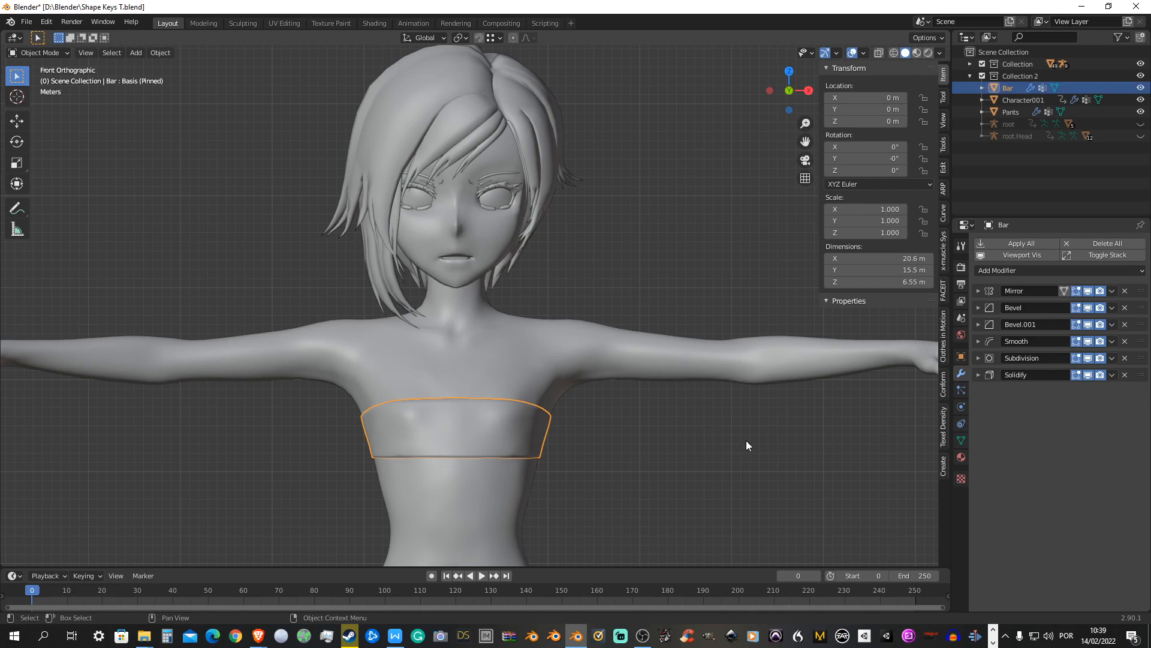
left_click(160, 52)
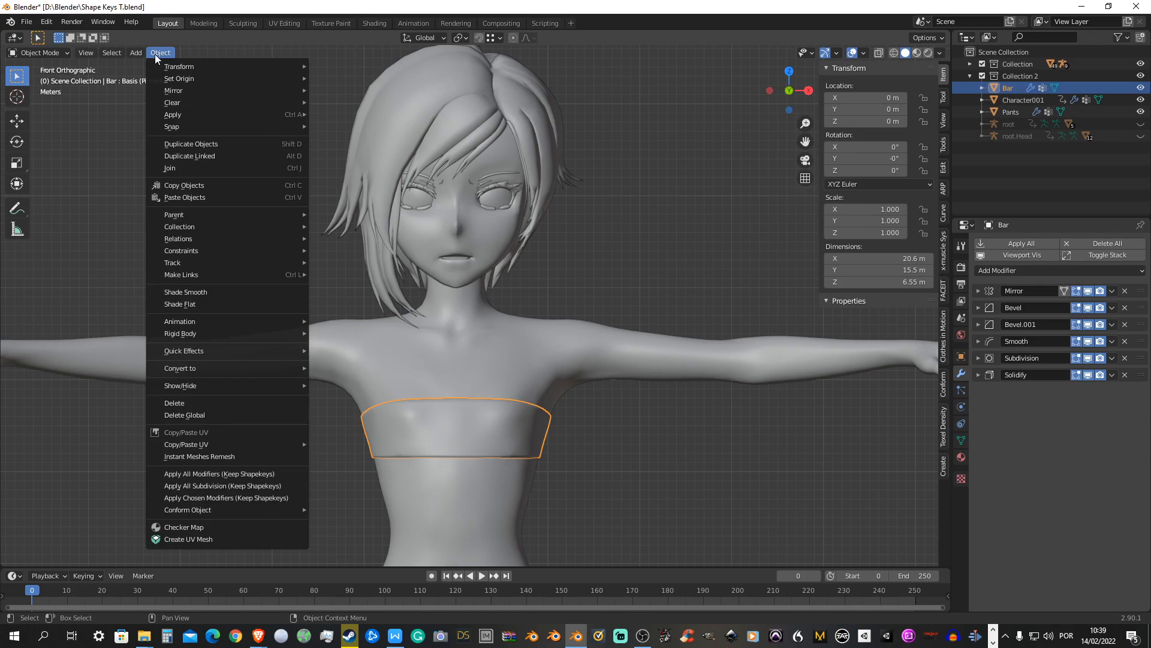
mouse_move(227, 474)
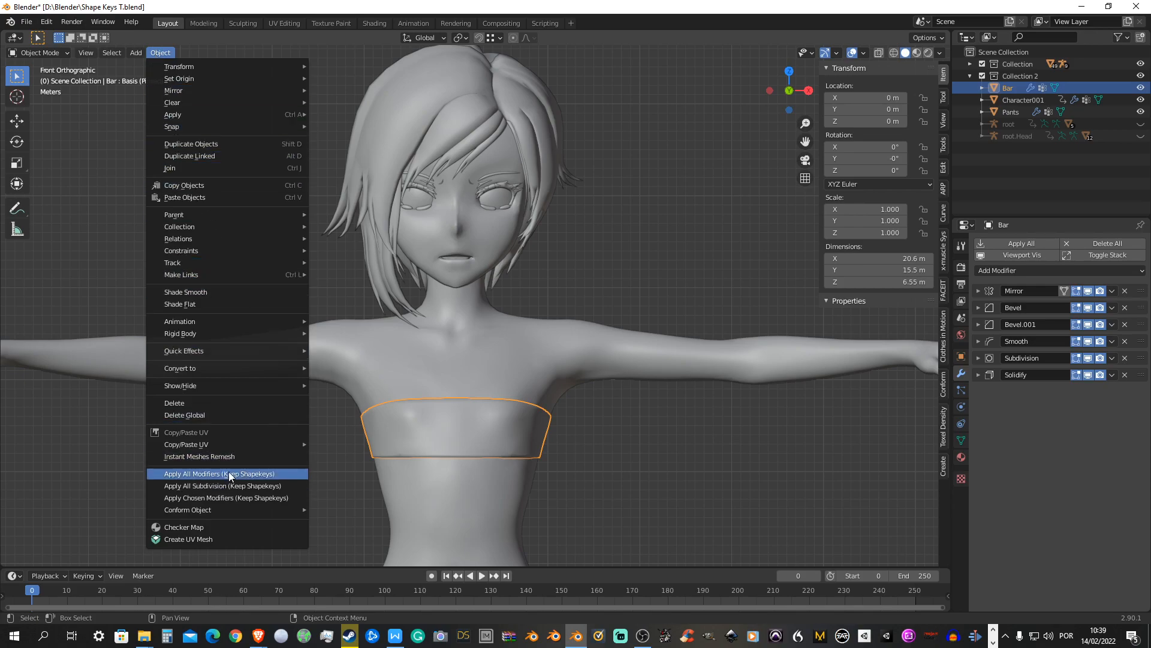
mouse_move(235, 502)
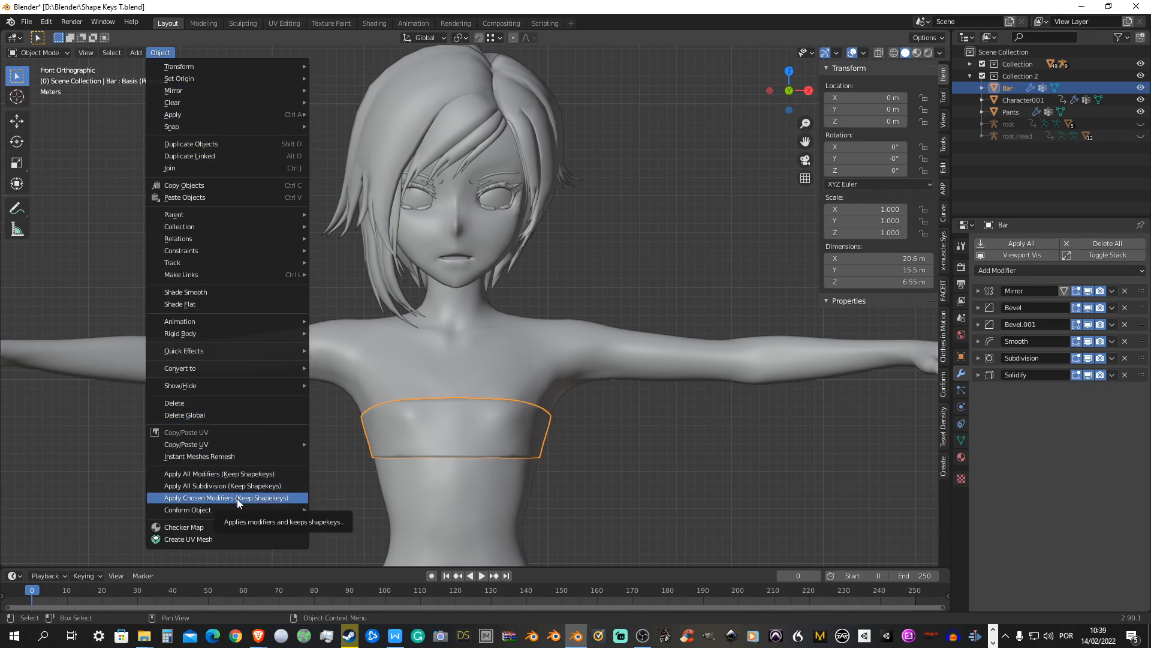
mouse_move(222, 486)
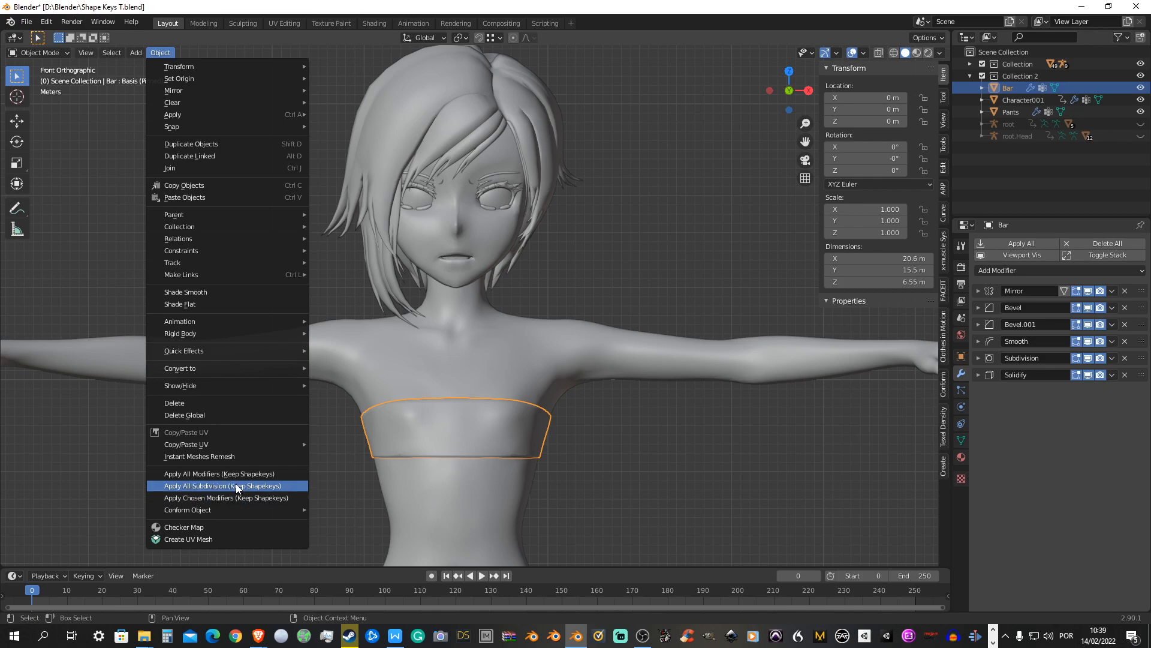
mouse_move(218, 473)
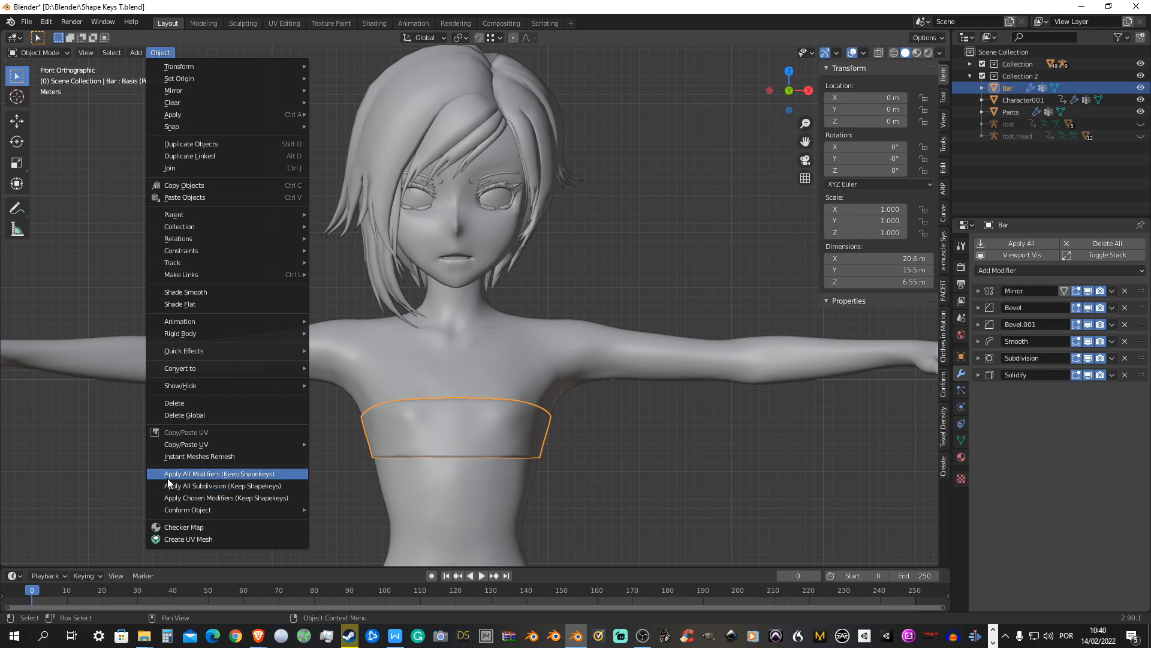
mouse_move(249, 478)
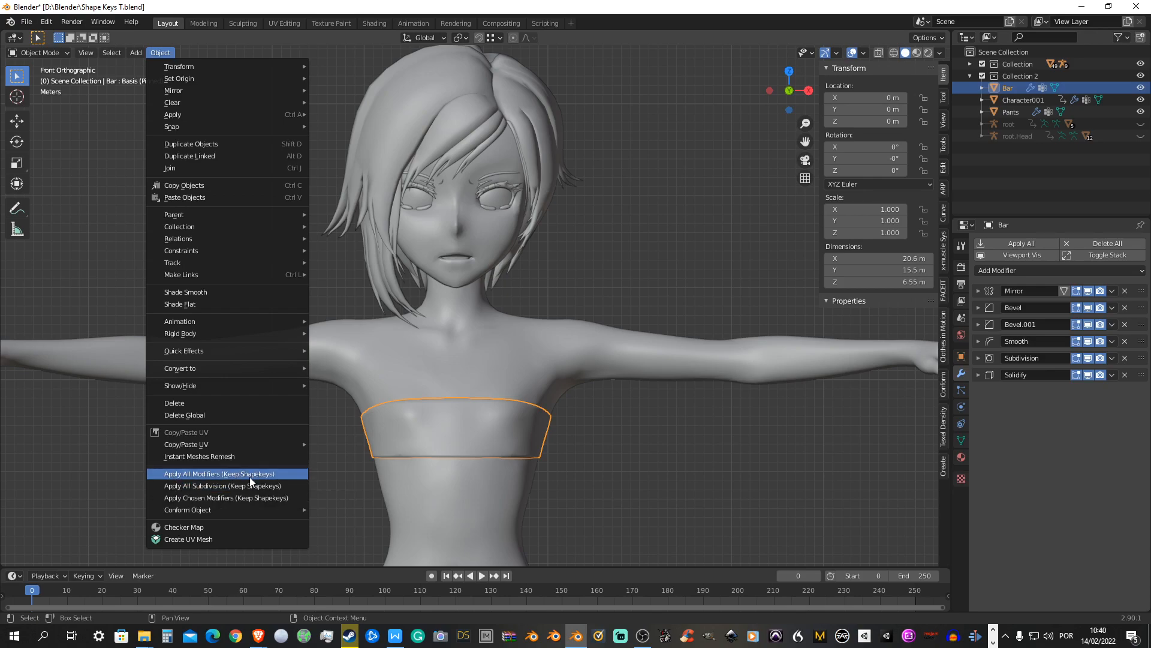
Apply all the bar's modifiers keeping shape keys, then preview Big_Boobs_0.5 on the result
left_click(218, 473)
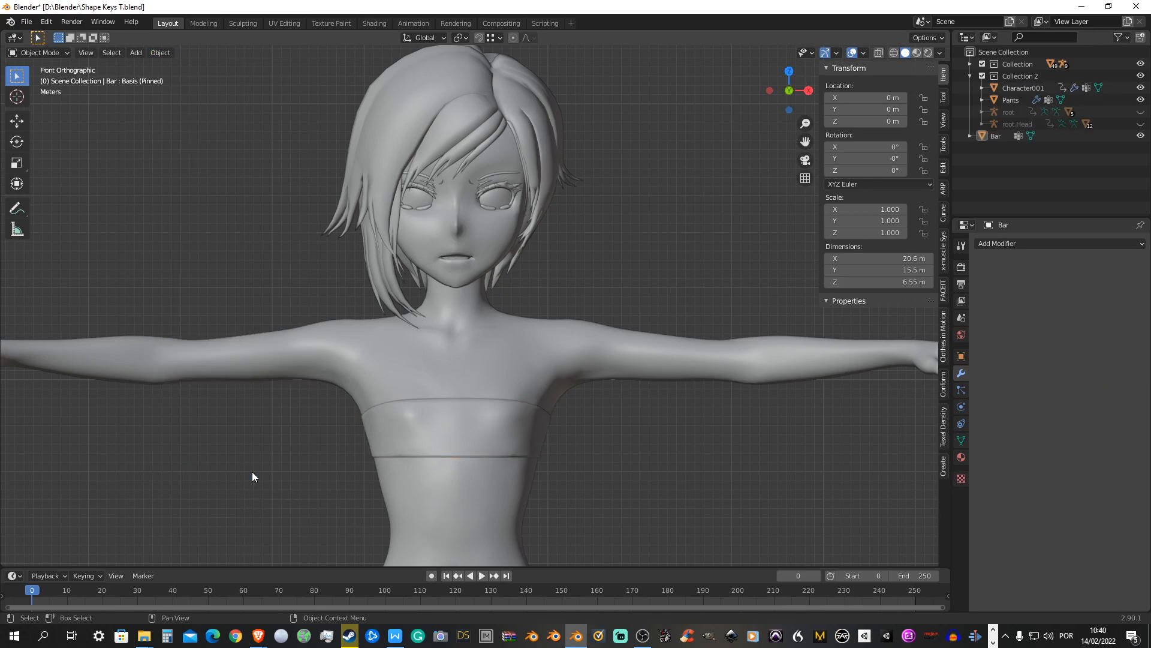
mouse_move(209, 469)
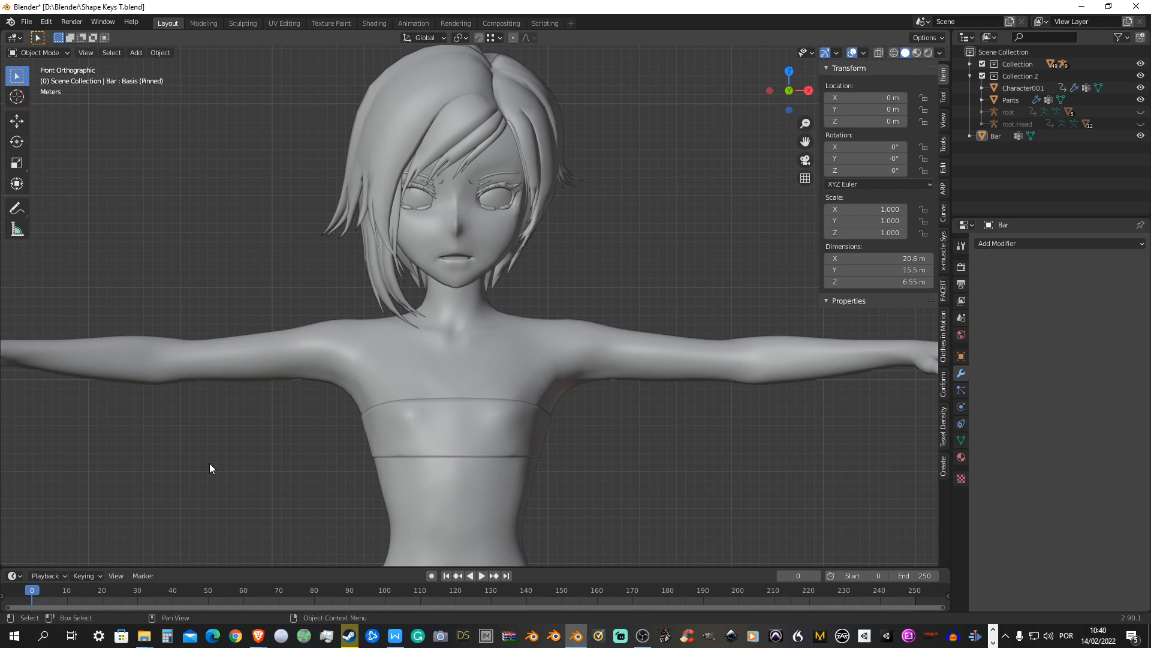
left_click(456, 433)
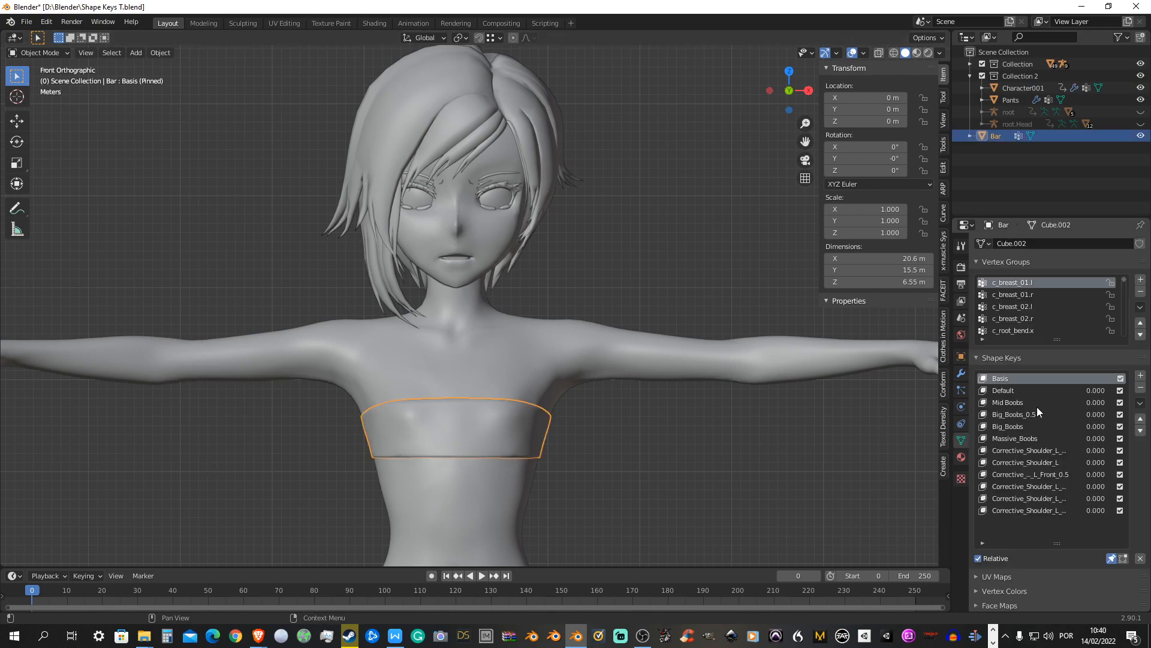
left_click(1013, 414)
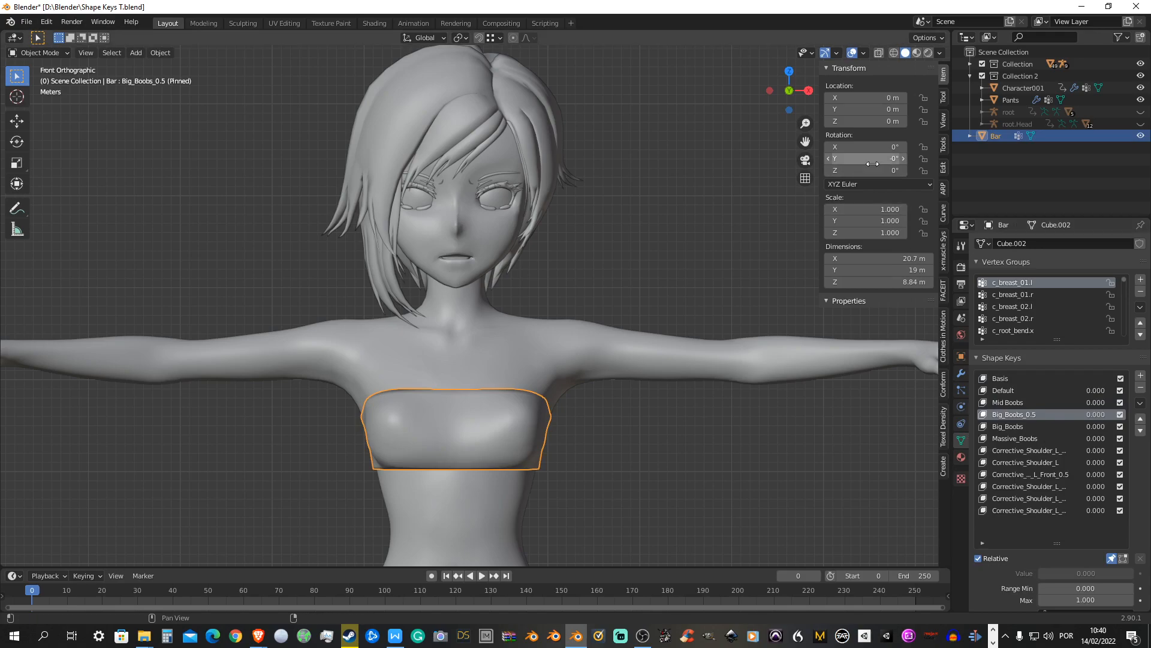
mouse_move(713, 176)
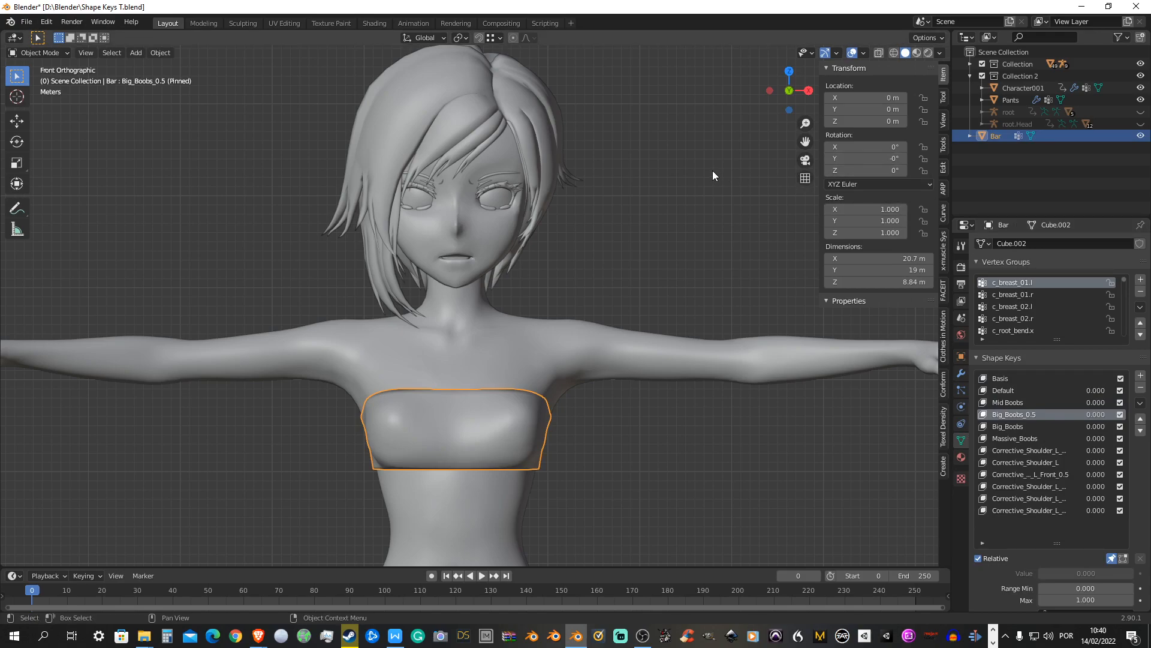
mouse_move(789, 90)
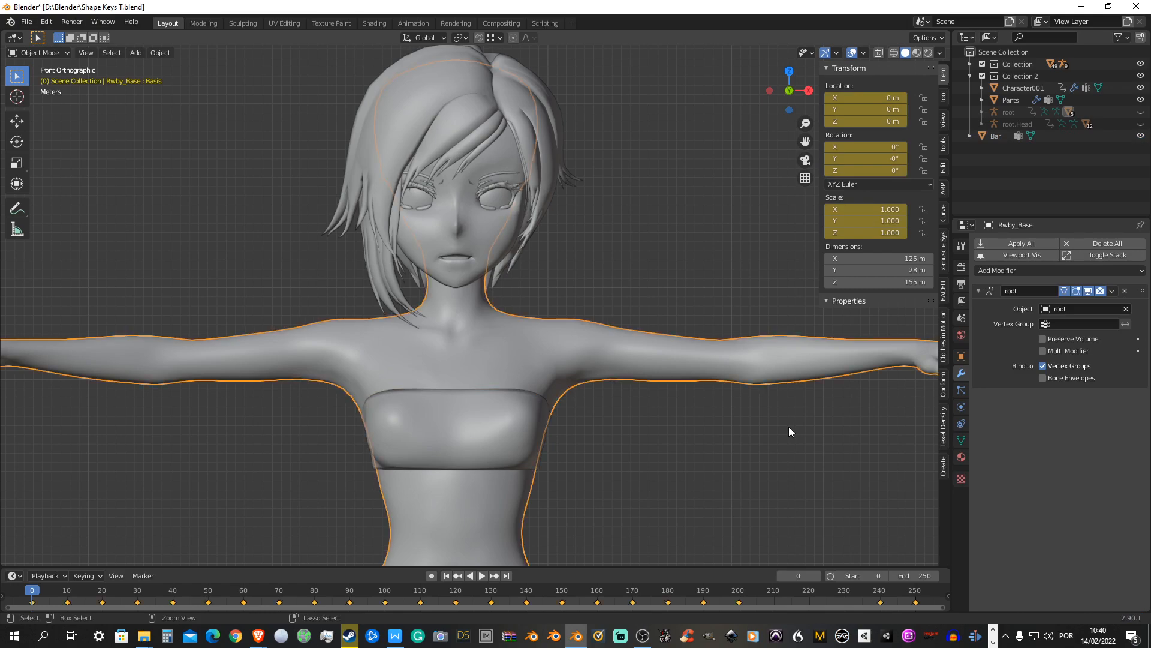
Restore the bar's modifier stack, expand Subdivision and bring up the object commands for a keep-shapekeys apply
left_click(996, 136)
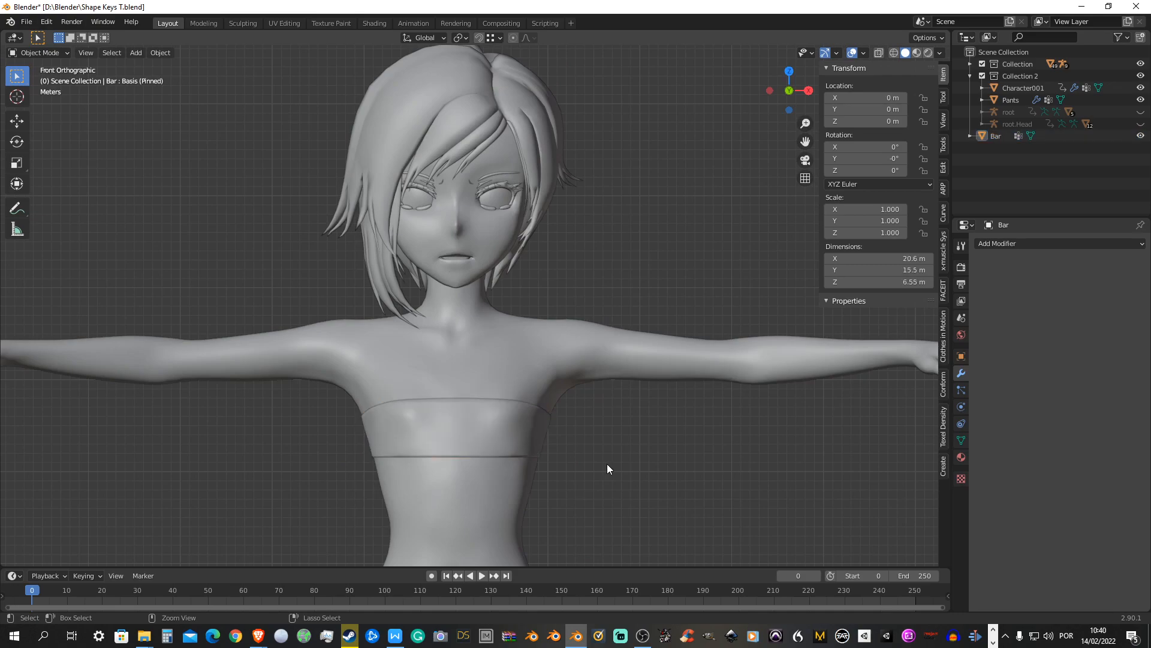
left_click(159, 51)
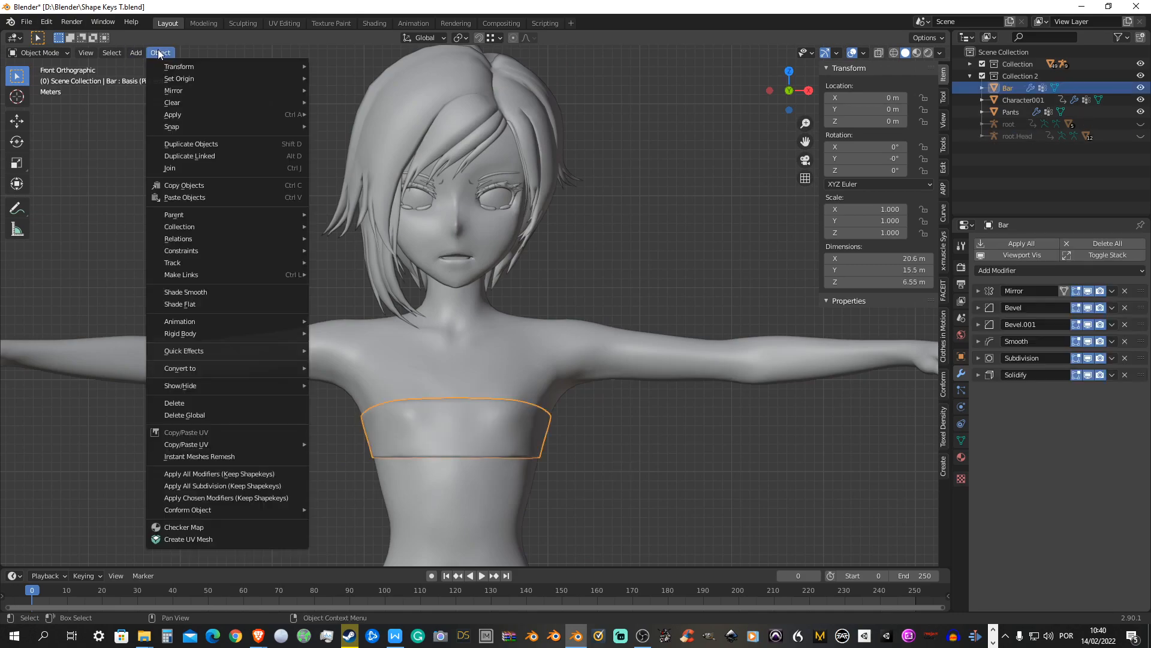
mouse_move(222, 486)
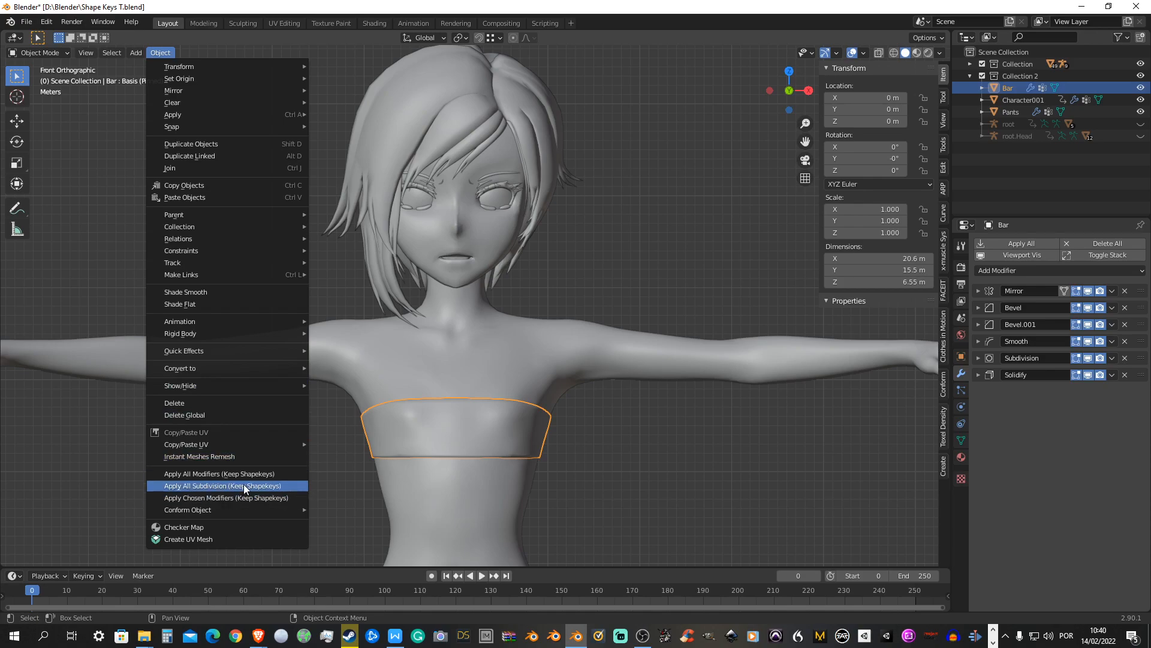
left_click(223, 485)
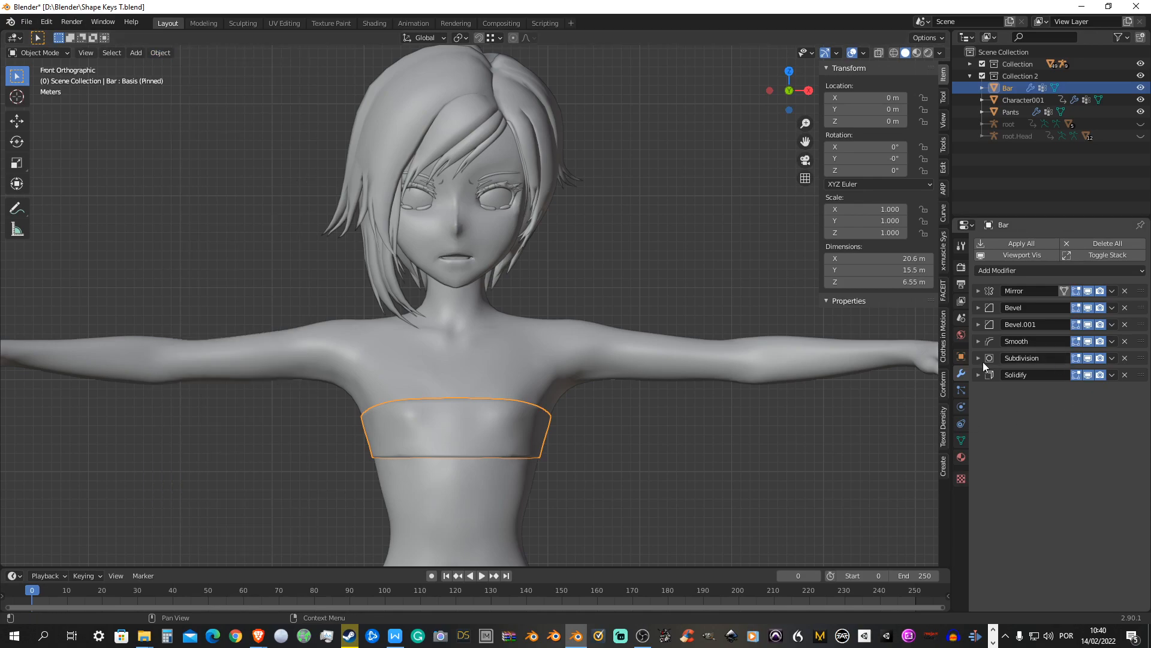
left_click(978, 357)
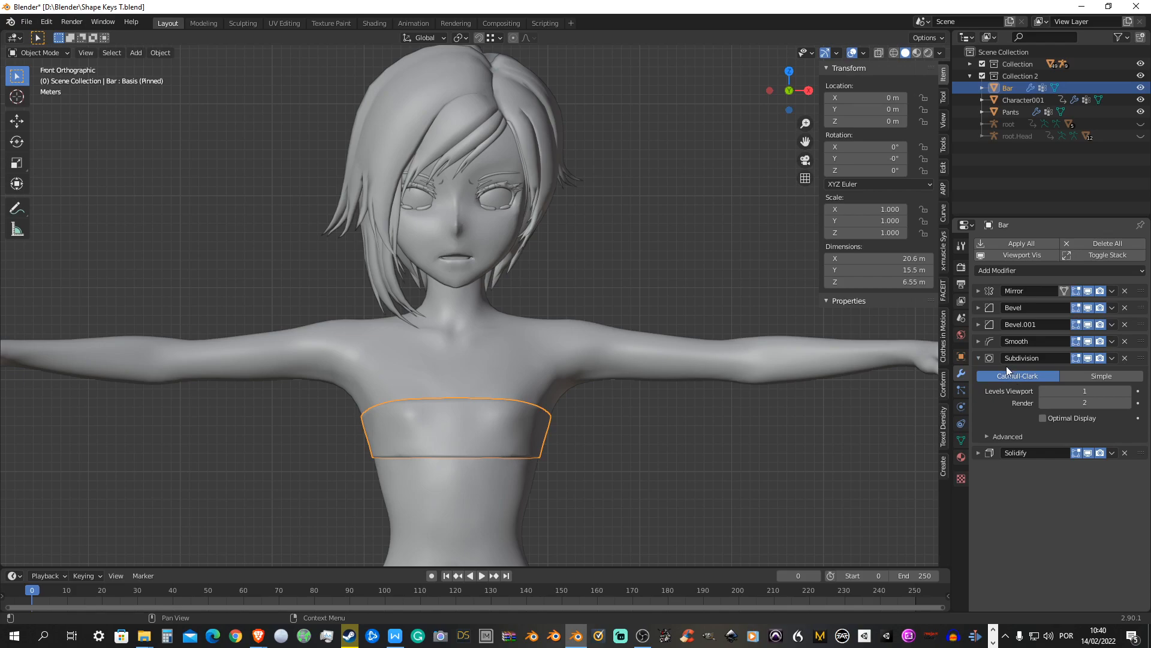
left_click(159, 51)
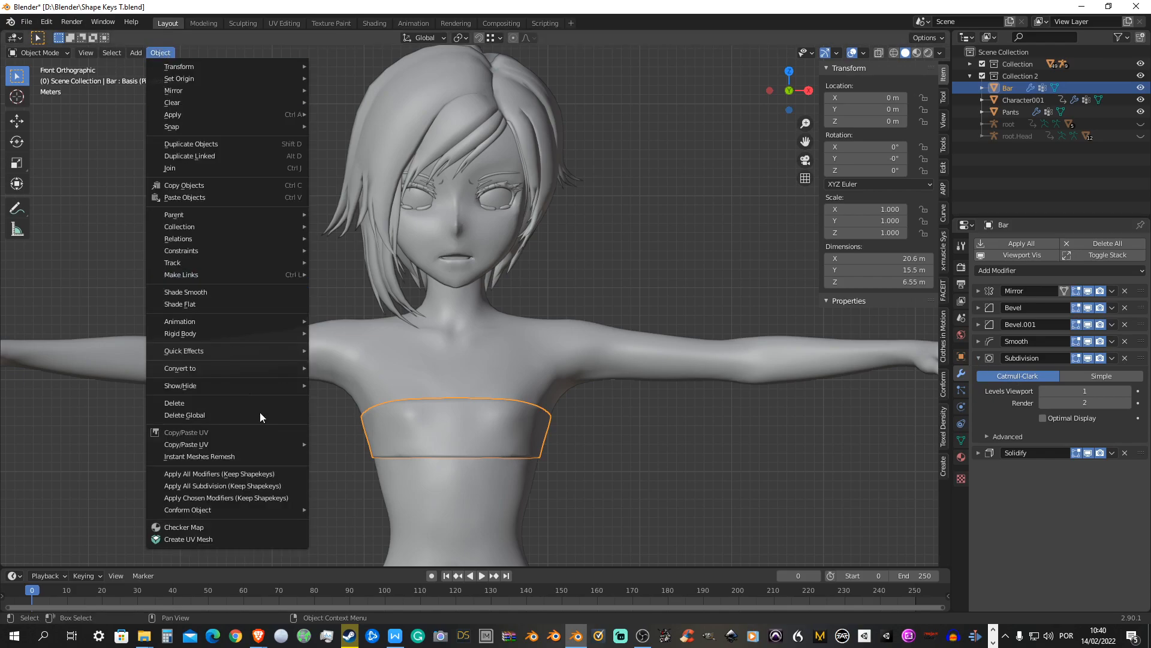
mouse_move(222, 486)
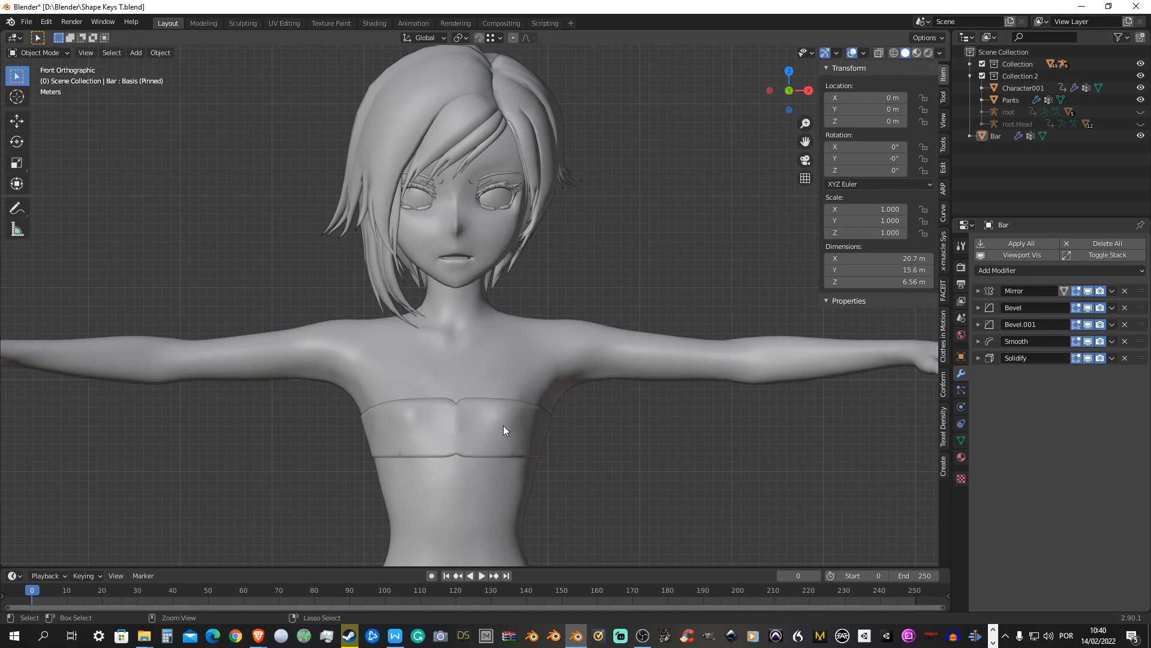
Apply only the Mirror modifier via Apply Chosen Modifiers (Keep Shapekeys) and confirm
left_click(452, 429)
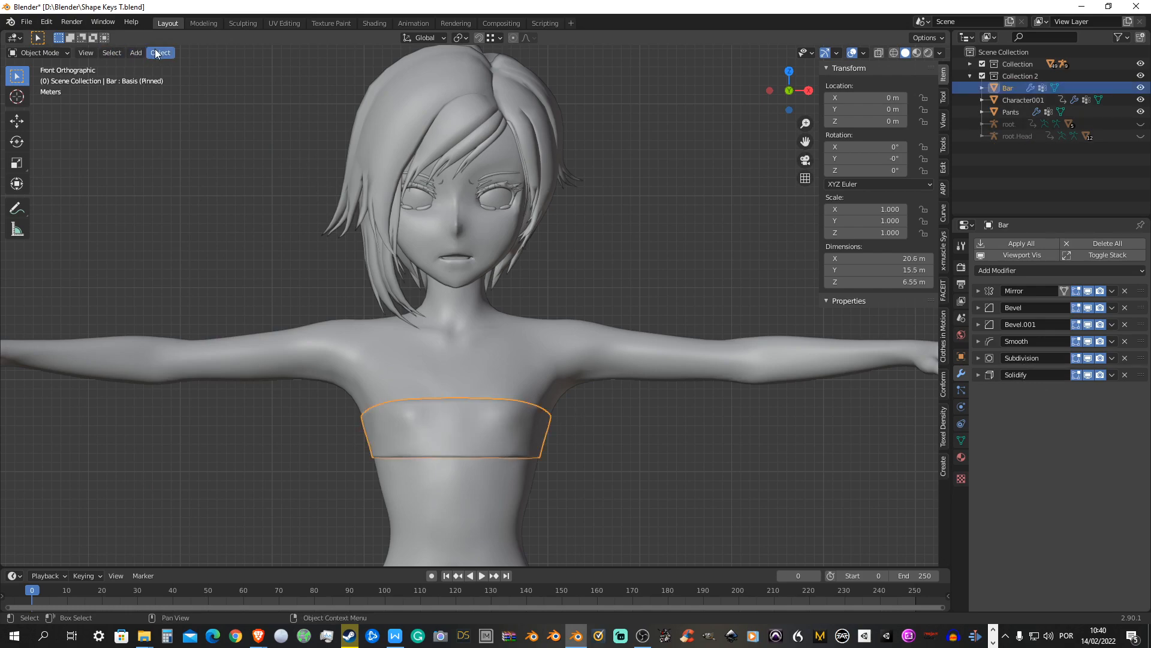
left_click(159, 51)
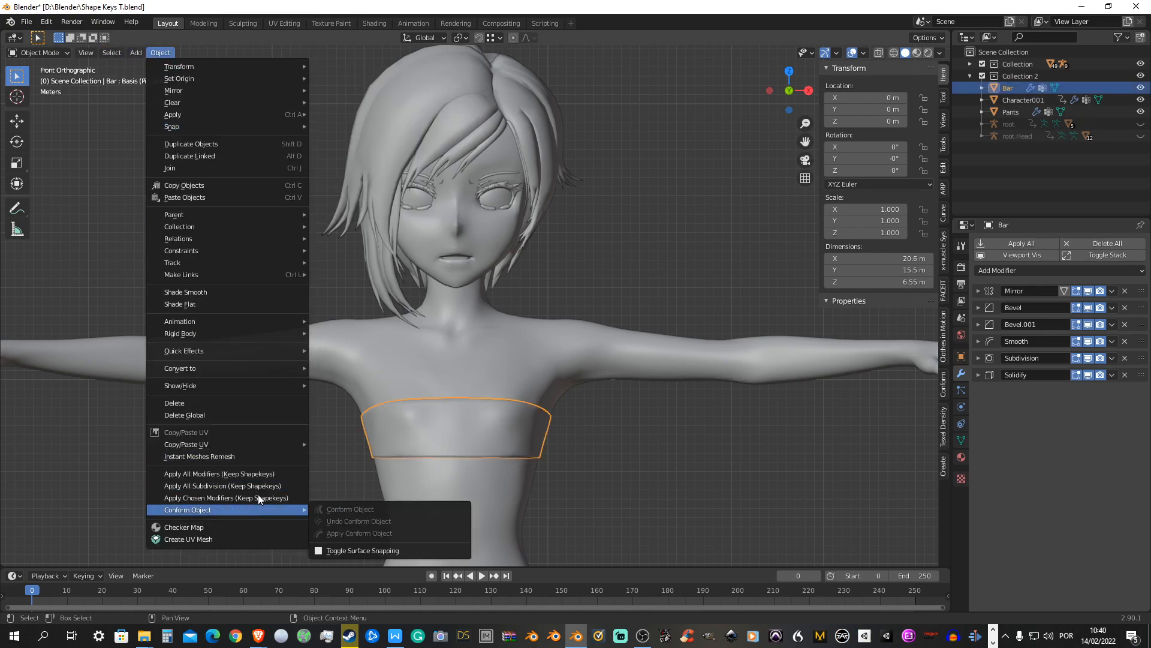
left_click(227, 497)
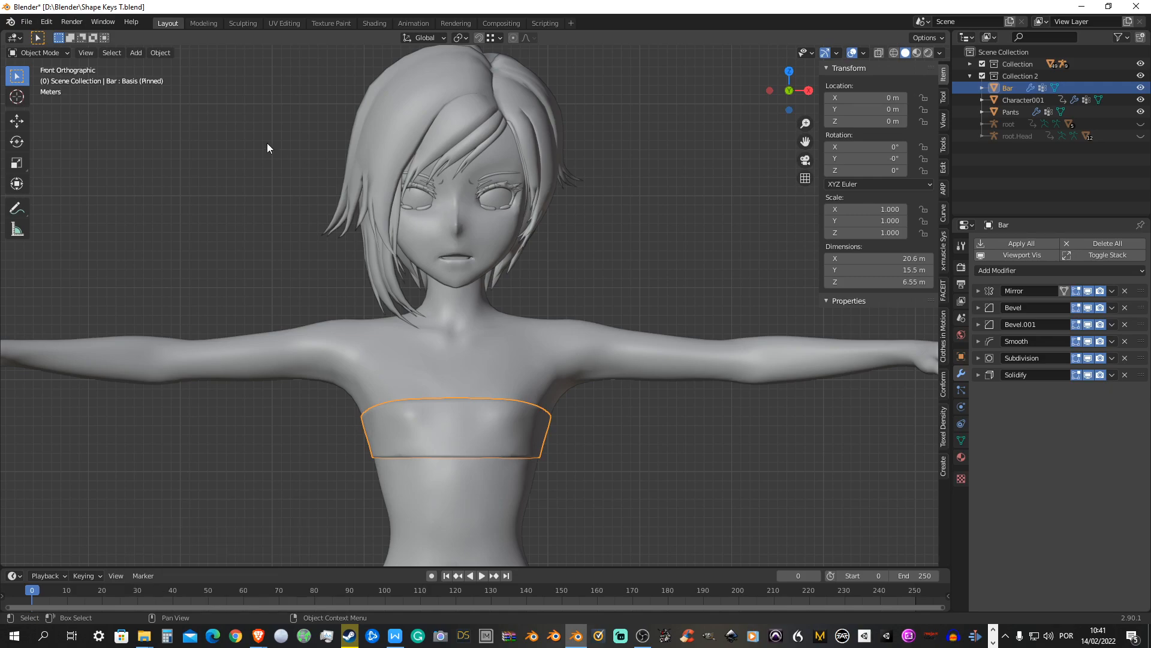
left_click(160, 52)
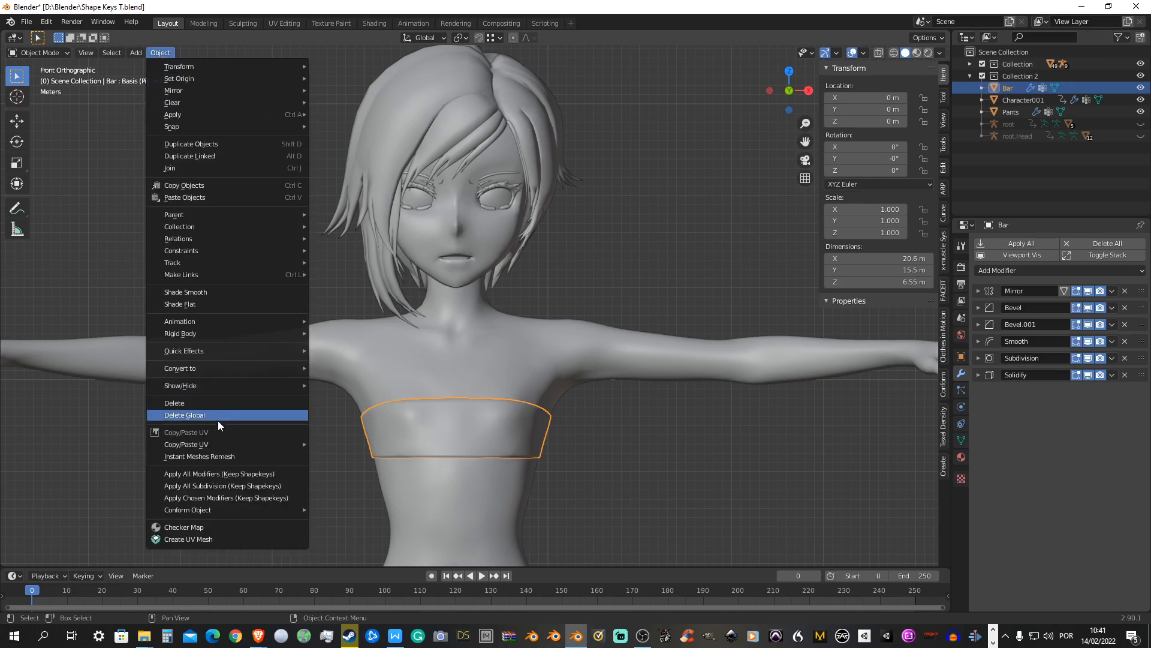
mouse_move(235, 473)
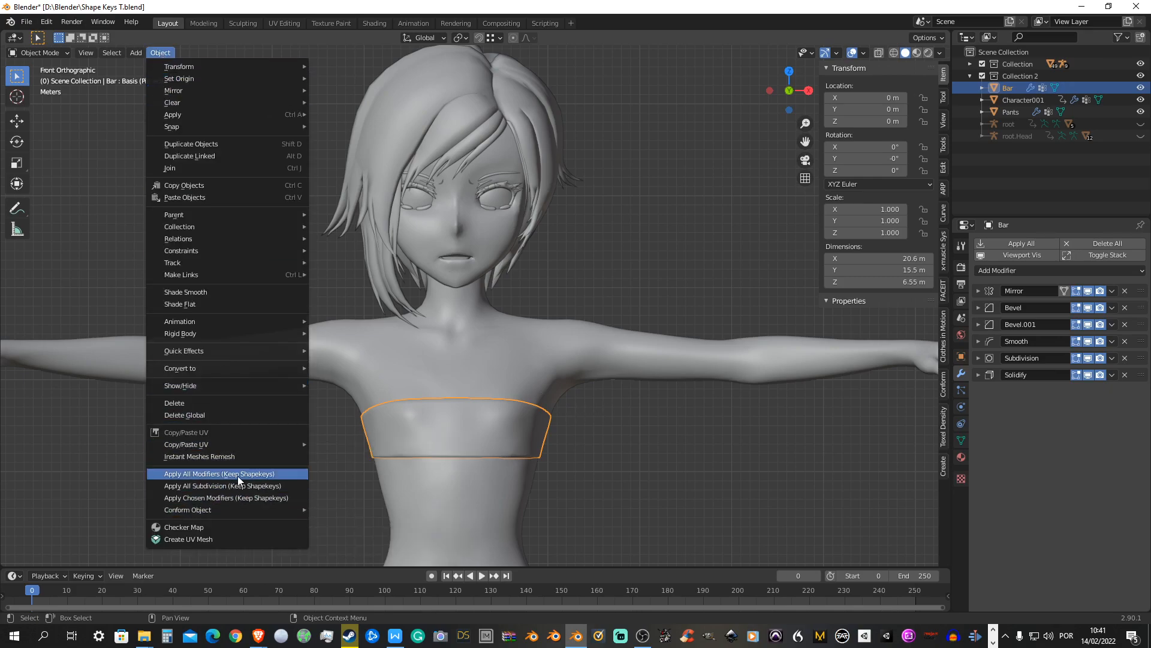
left_click(226, 496)
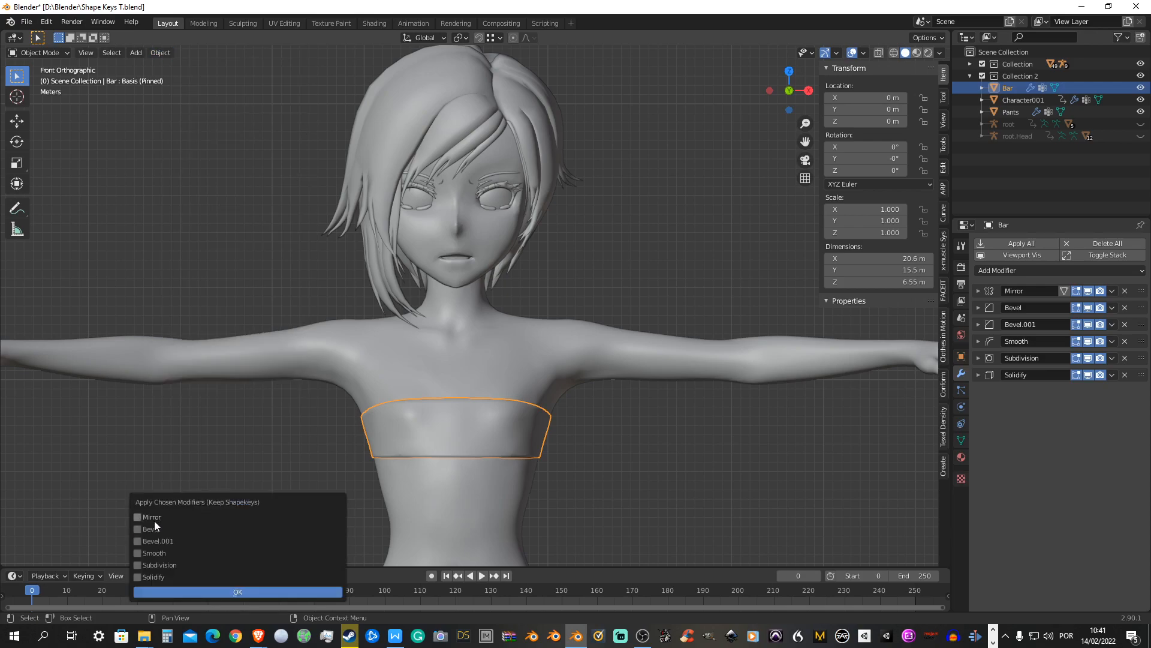
left_click(137, 517)
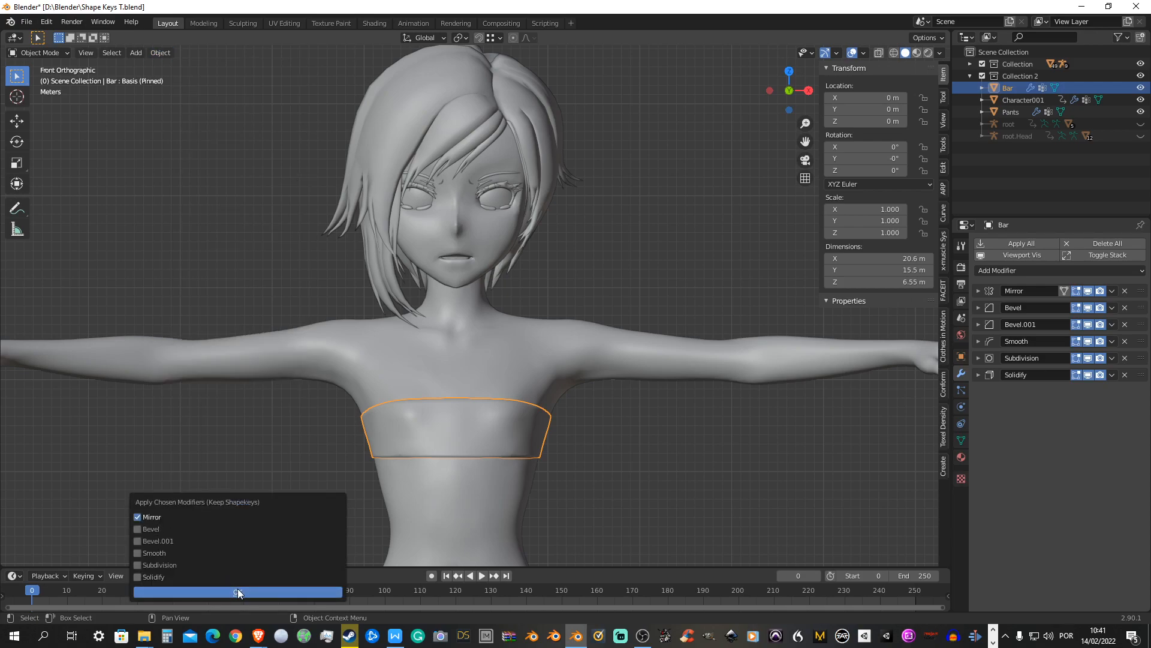
left_click(237, 593)
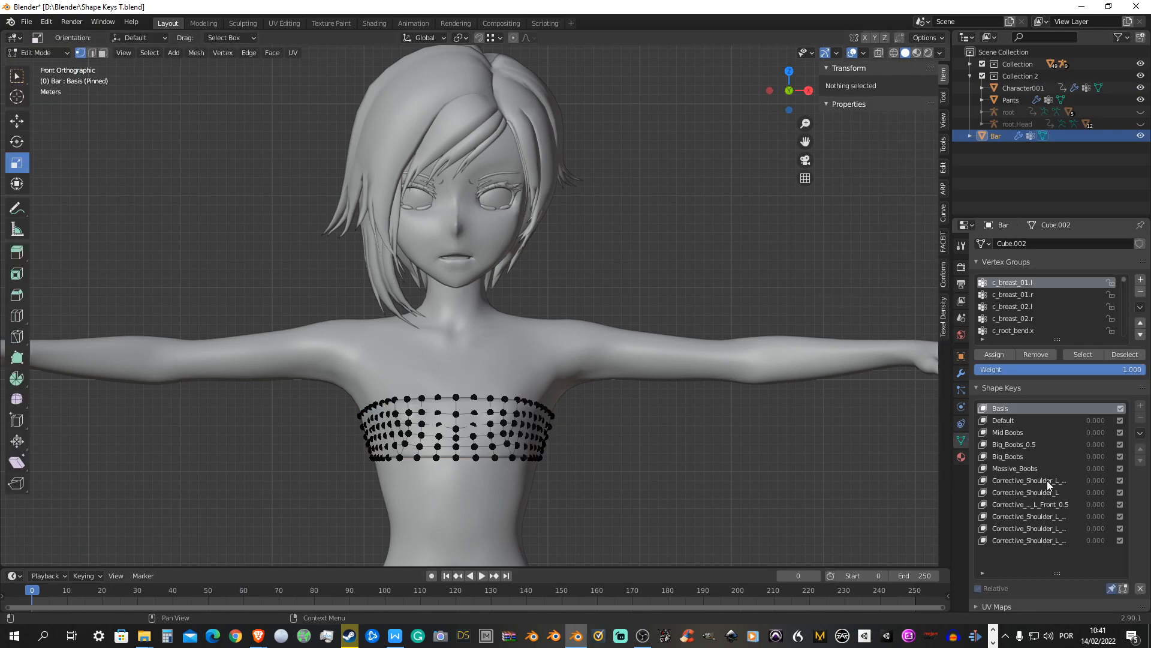
Make Corrective_Shoulder_L_Up the active shape key and select the bar's left-half vertices
left_click(1027, 540)
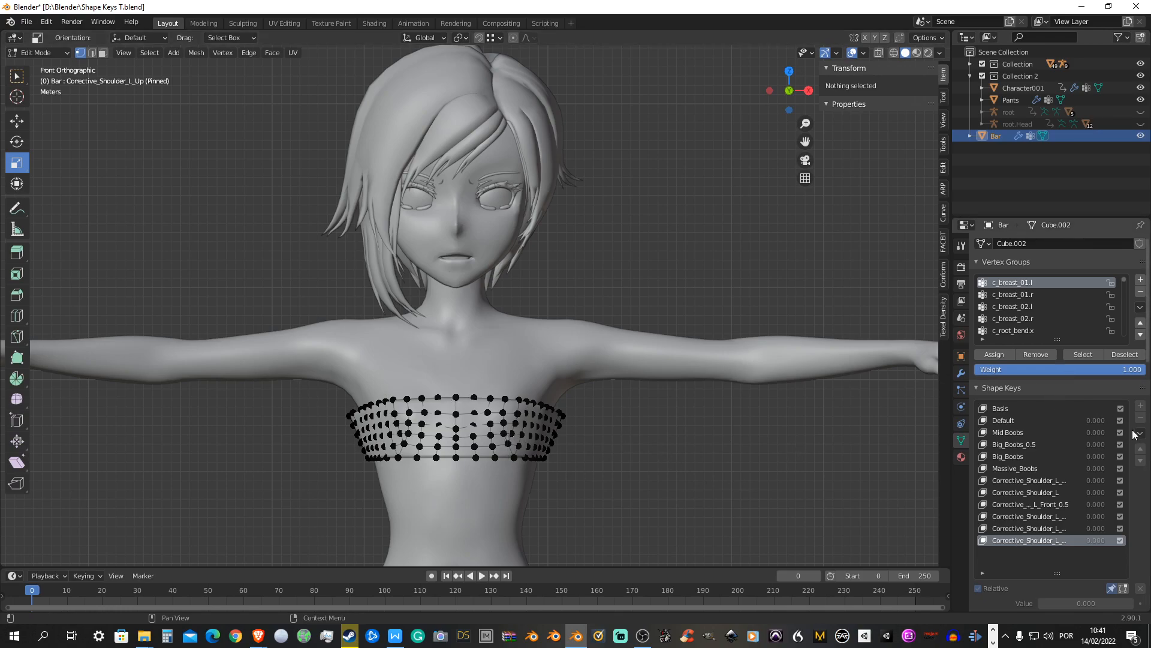
left_click(1143, 408)
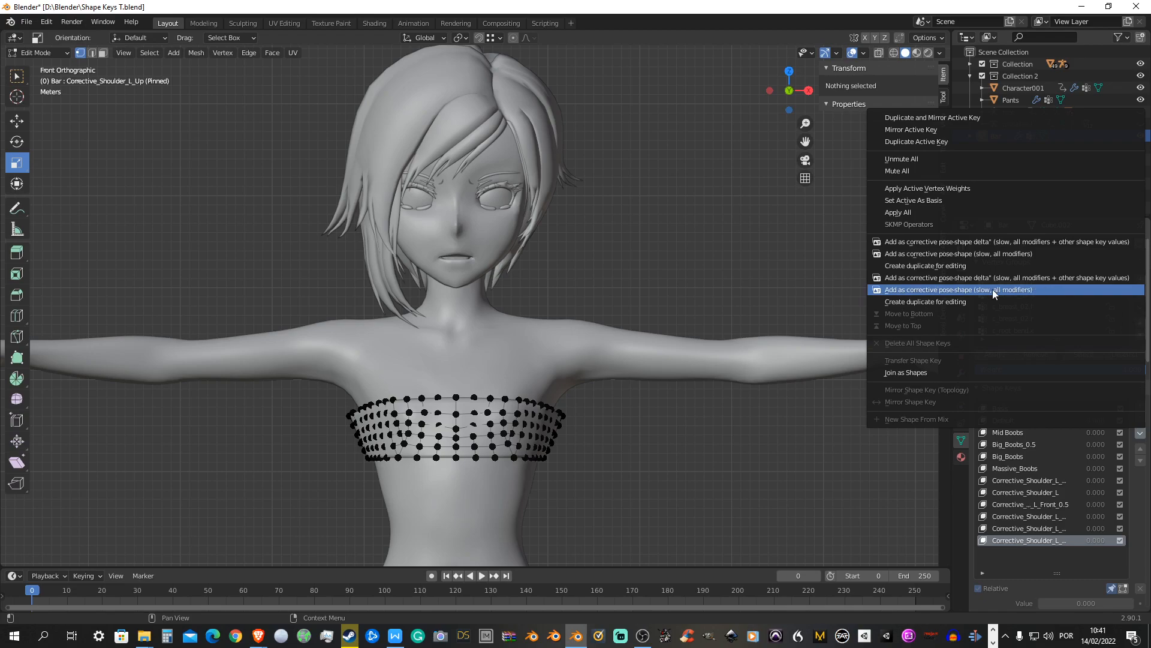
mouse_move(1002, 292)
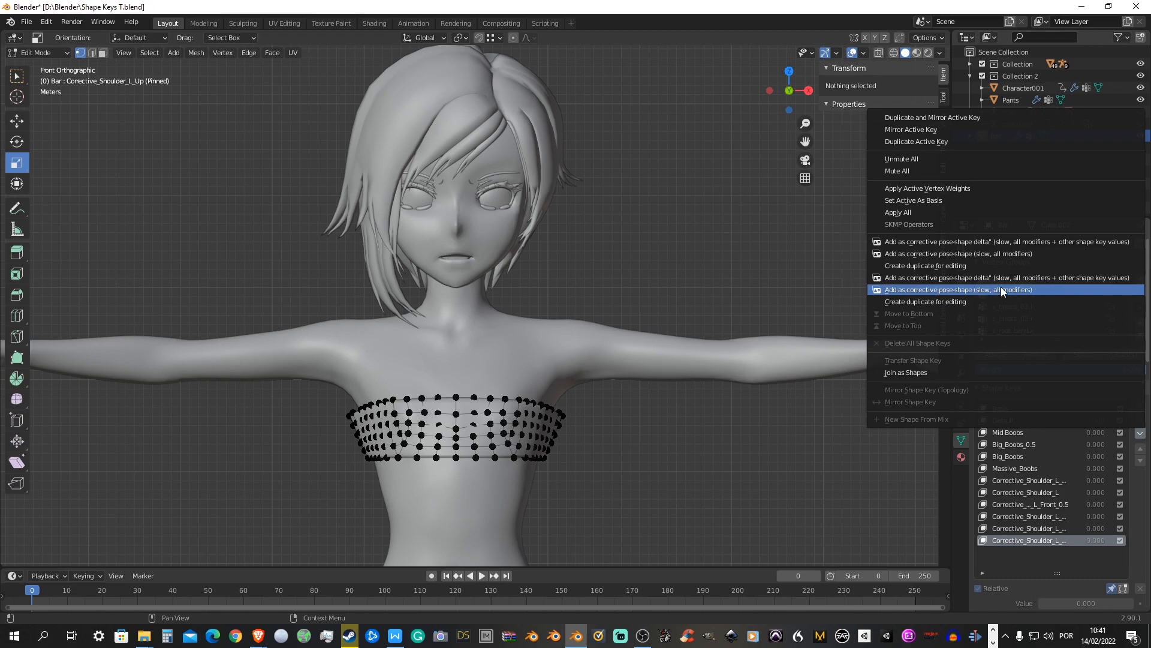
left_click(959, 289)
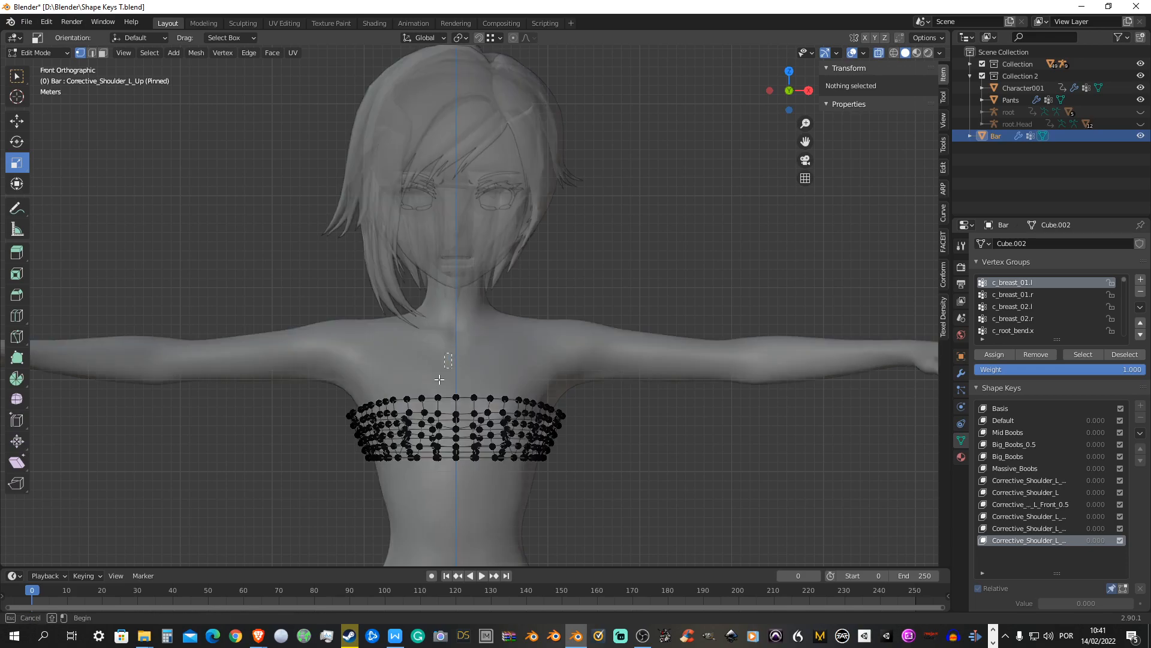
left_click(391, 433)
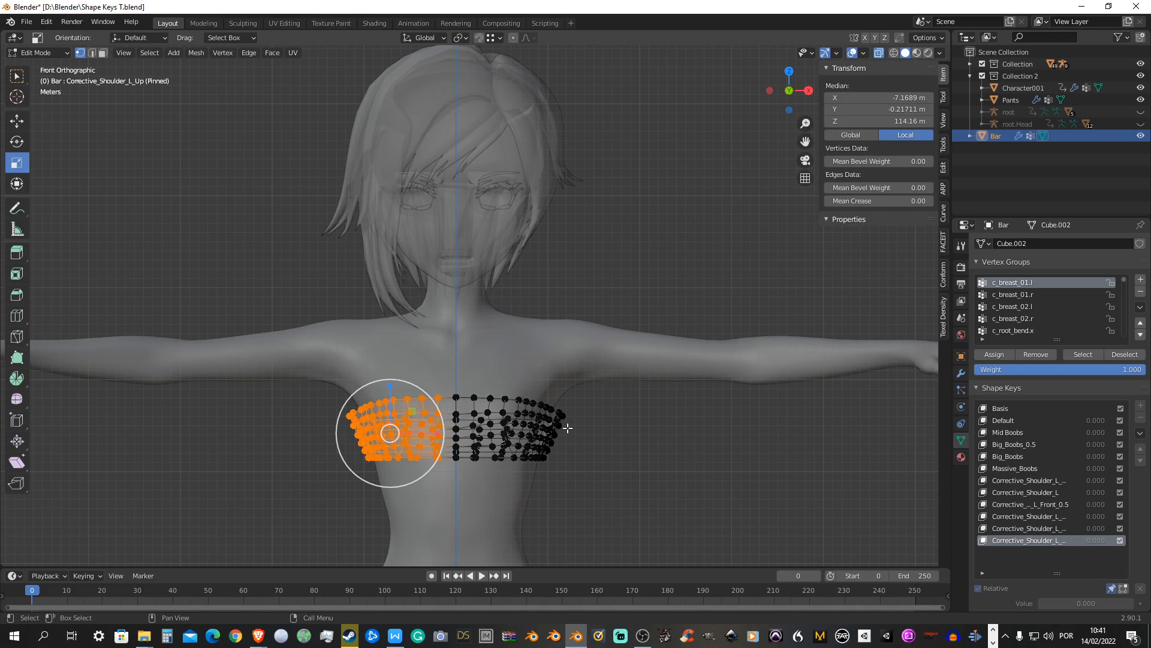
Try a vertex operation on the left half, reselect it, then clear the selection
left_click(223, 52)
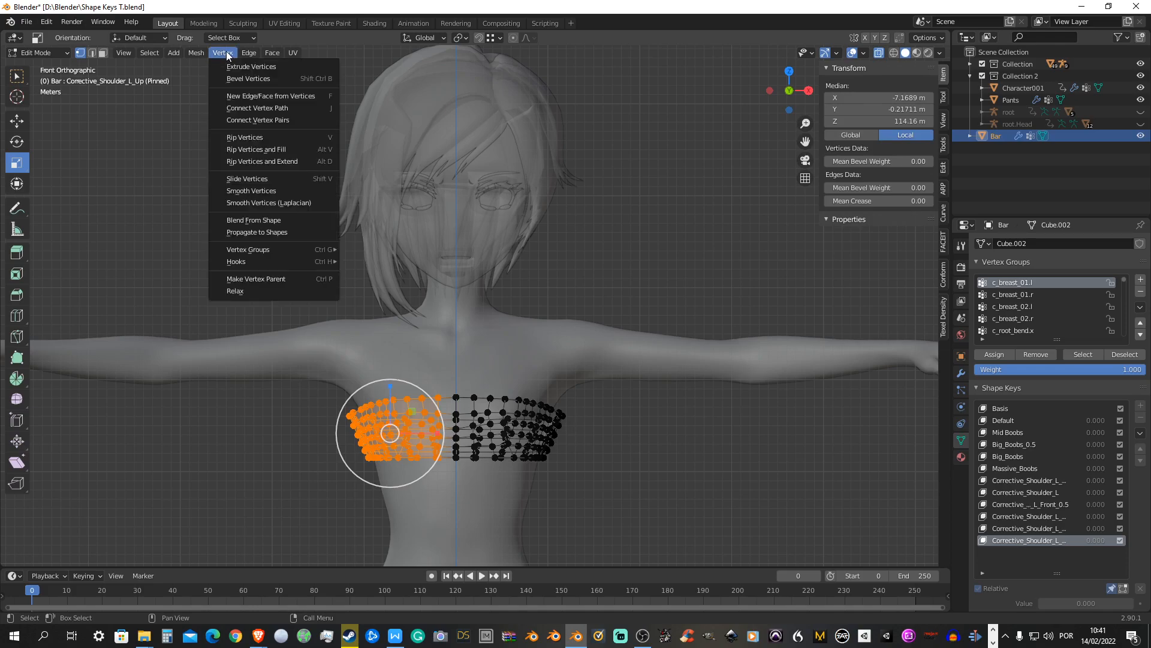
left_click(253, 220)
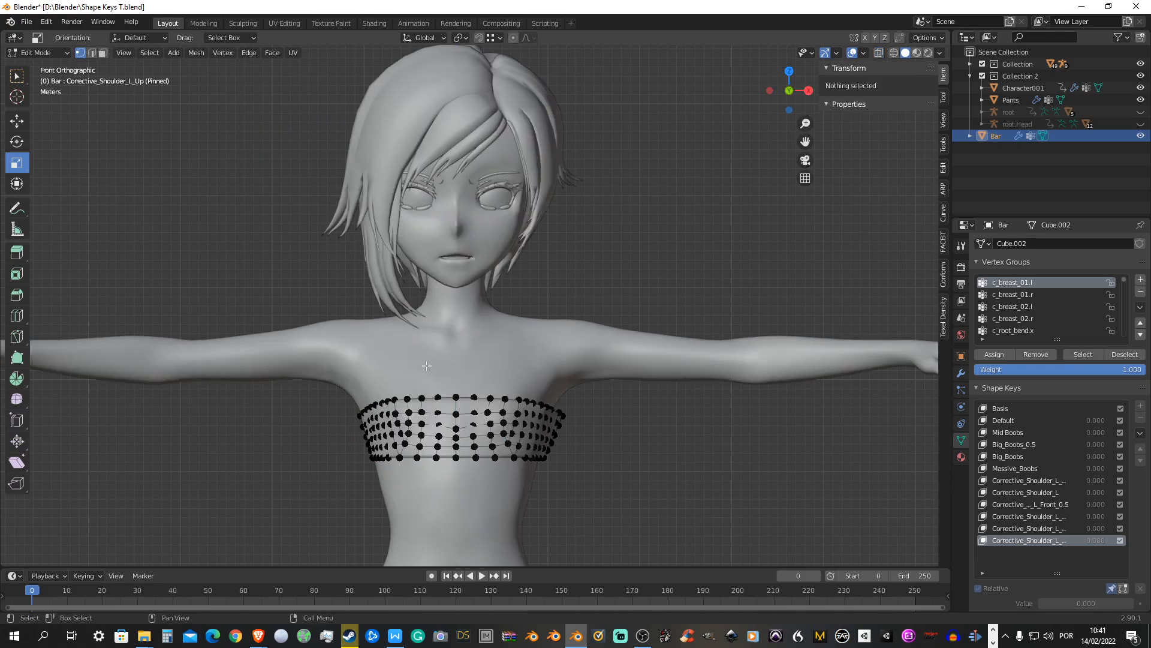
left_click(393, 433)
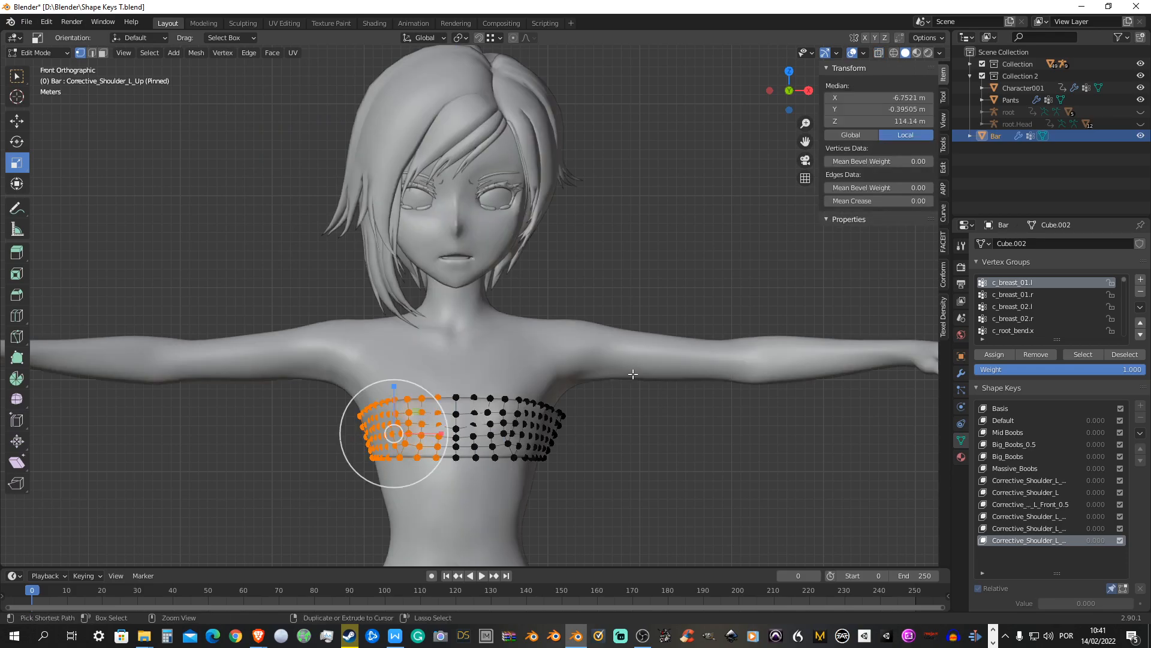
left_click(703, 453)
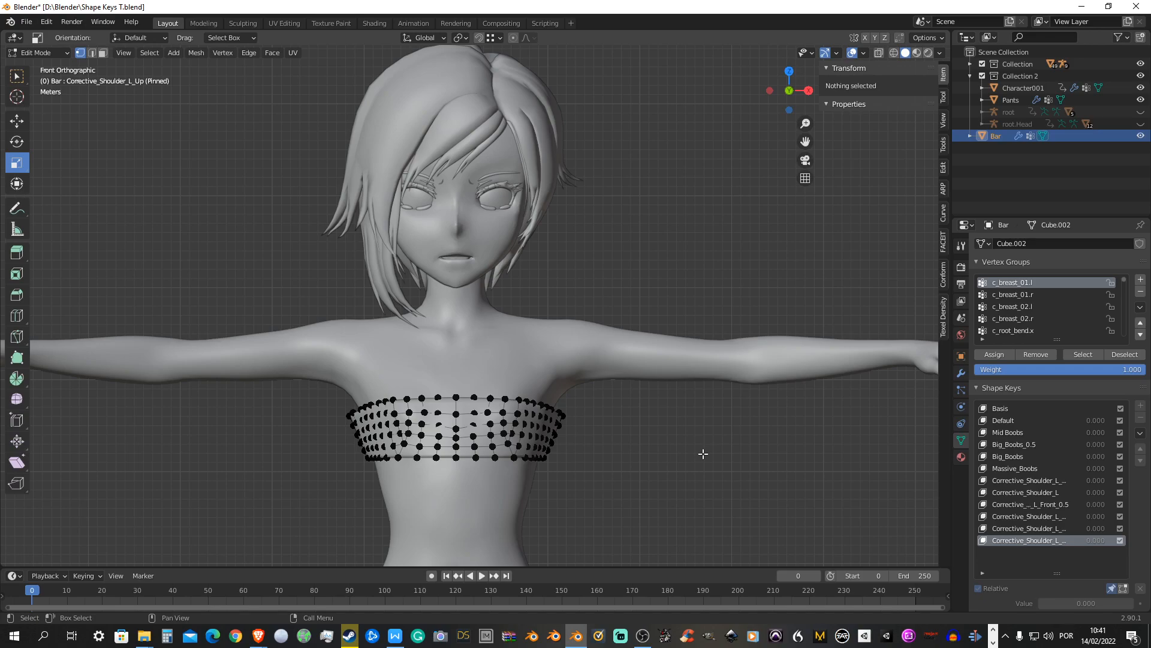
left_click(37, 51)
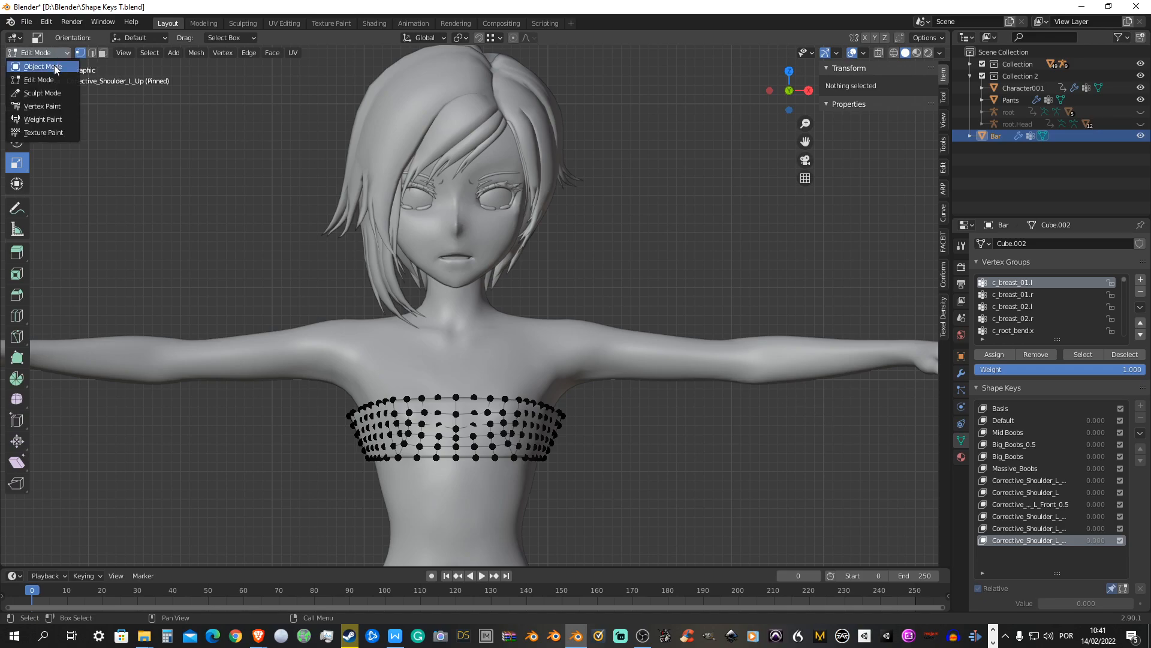
Return to Object Mode on the Basis shape key and orbit back to a front view of the character
left_click(42, 67)
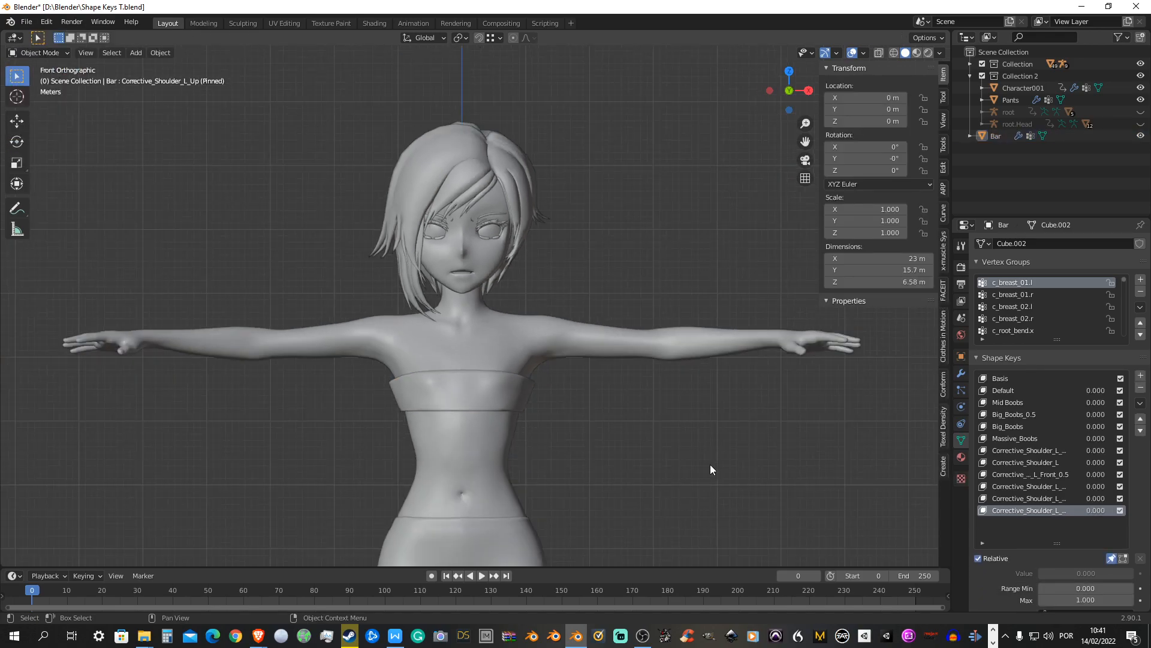
mouse_move(895, 388)
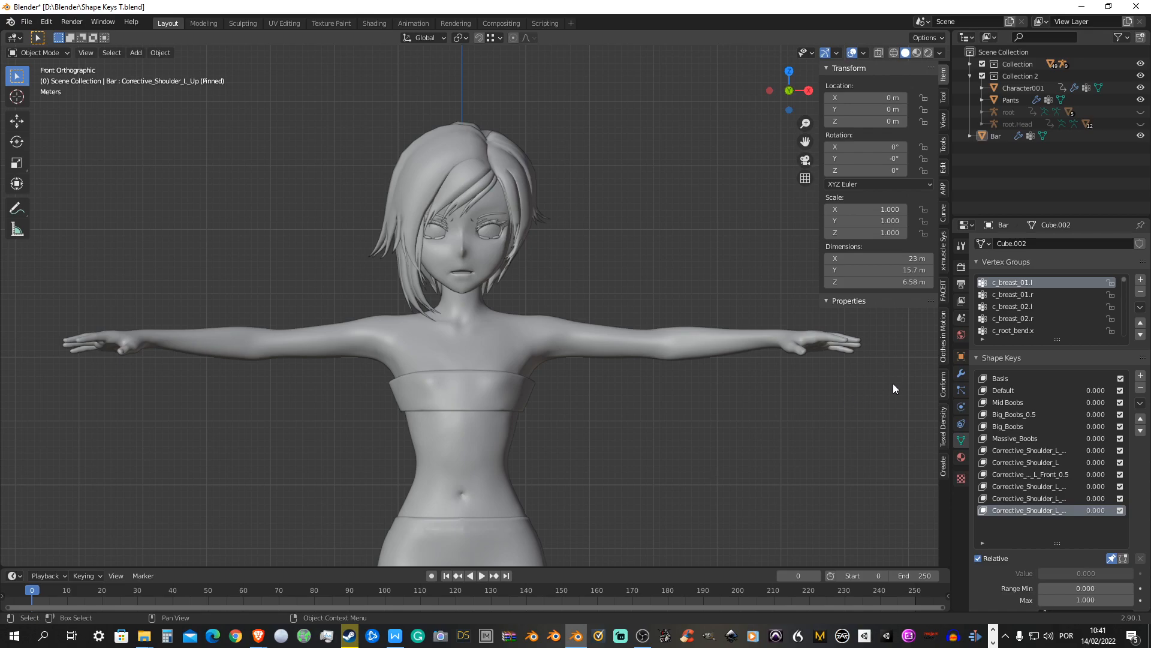
left_click(1000, 378)
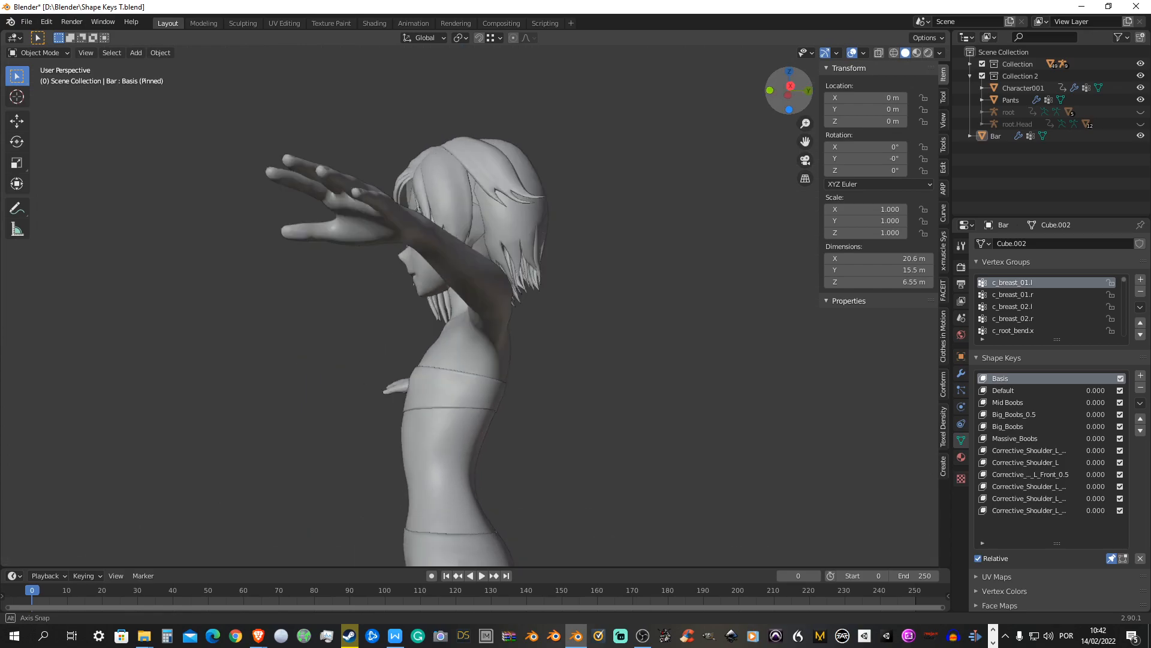
left_click_drag(440, 294, 441, 220)
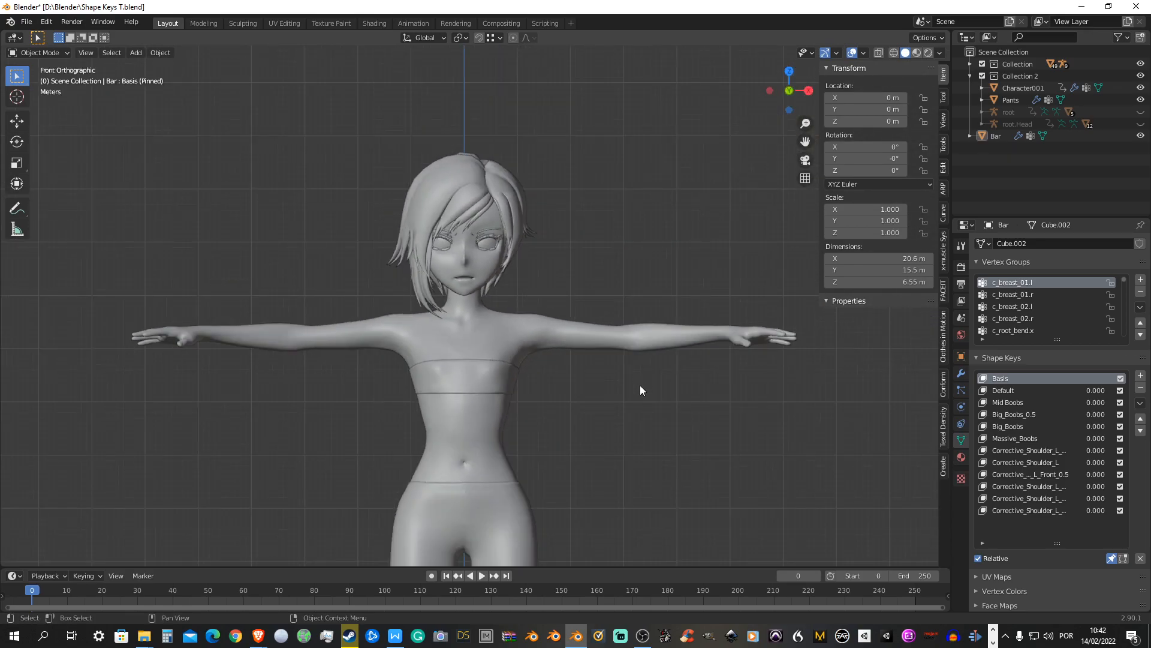
scroll("up", 3)
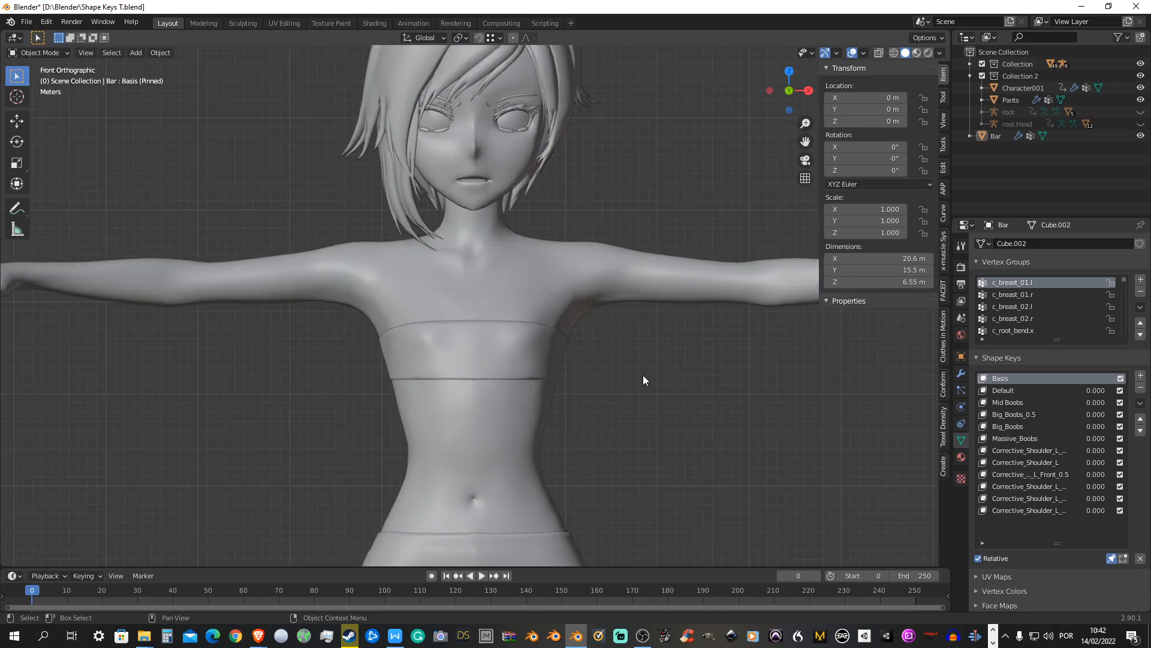
scroll("down", 3)
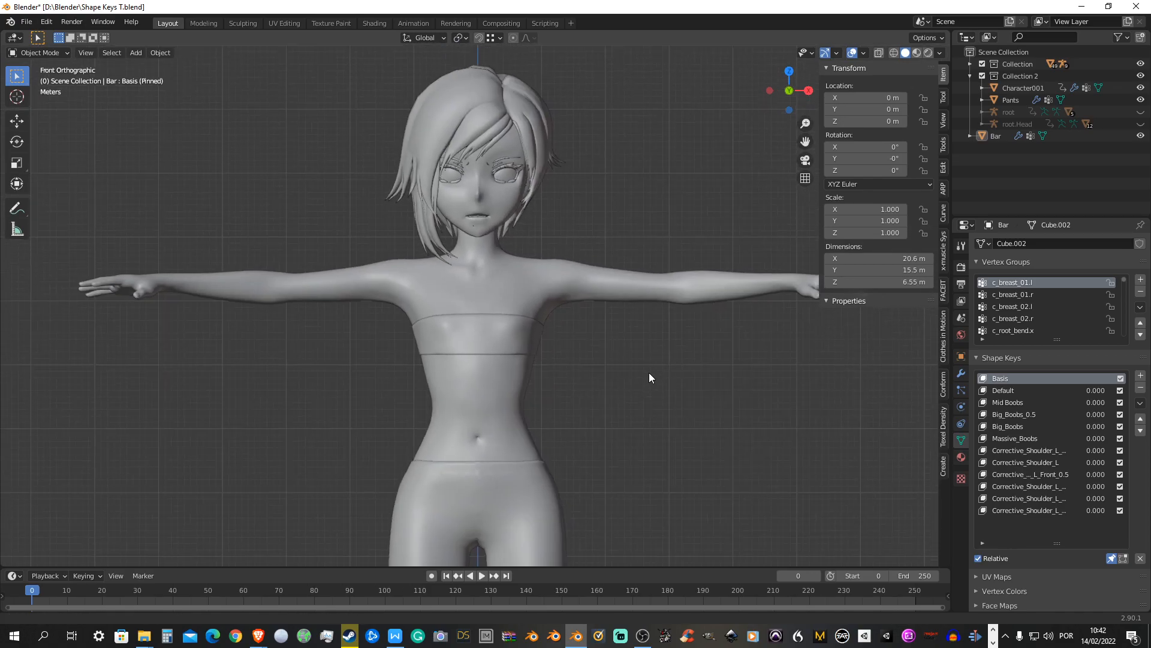